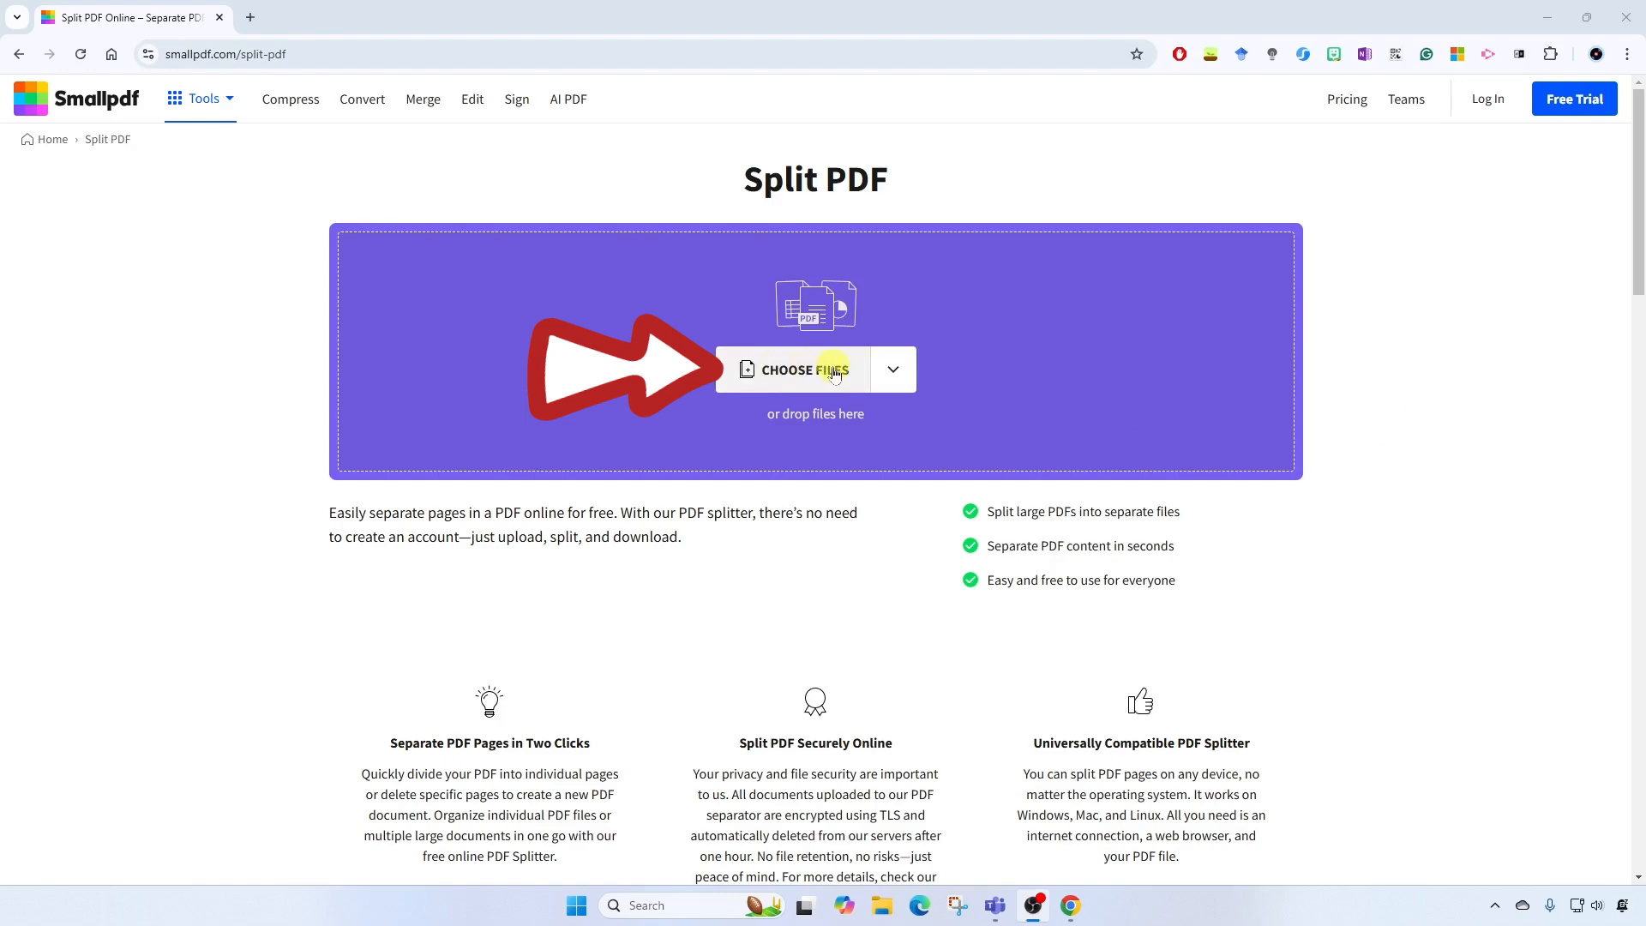
Step: Choose Student Certificates Fall 2024.pdf from the computer for the Split PDF tool
{"action": "left_click", "coordinate": [802, 369]}
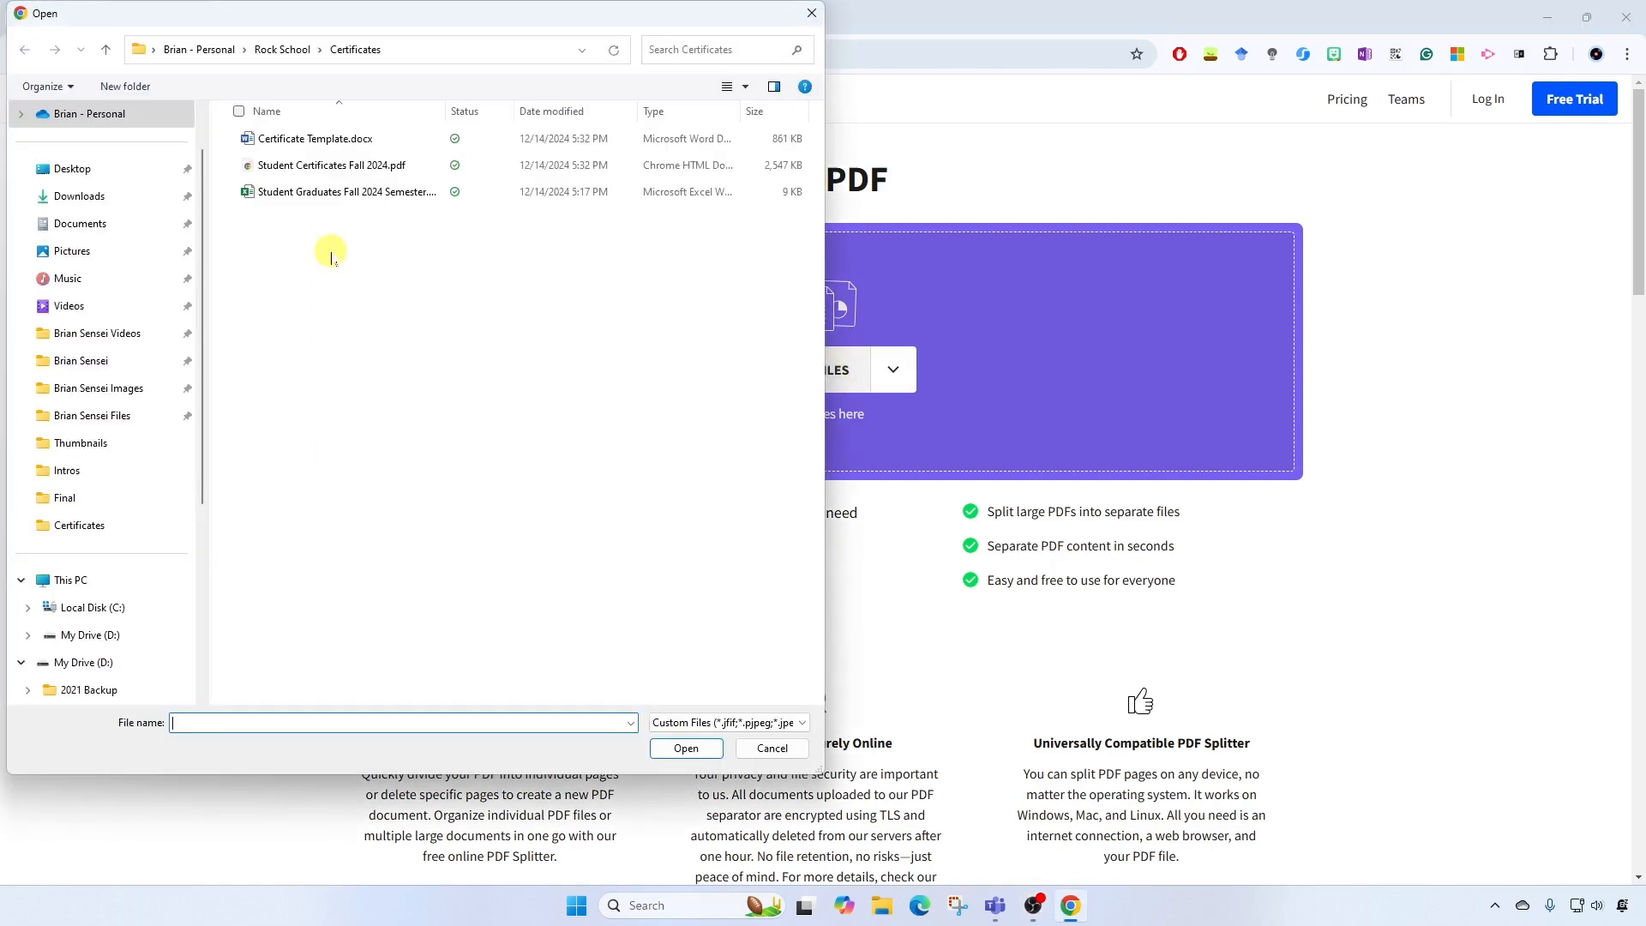
{"action": "left_click", "coordinate": [86, 113]}
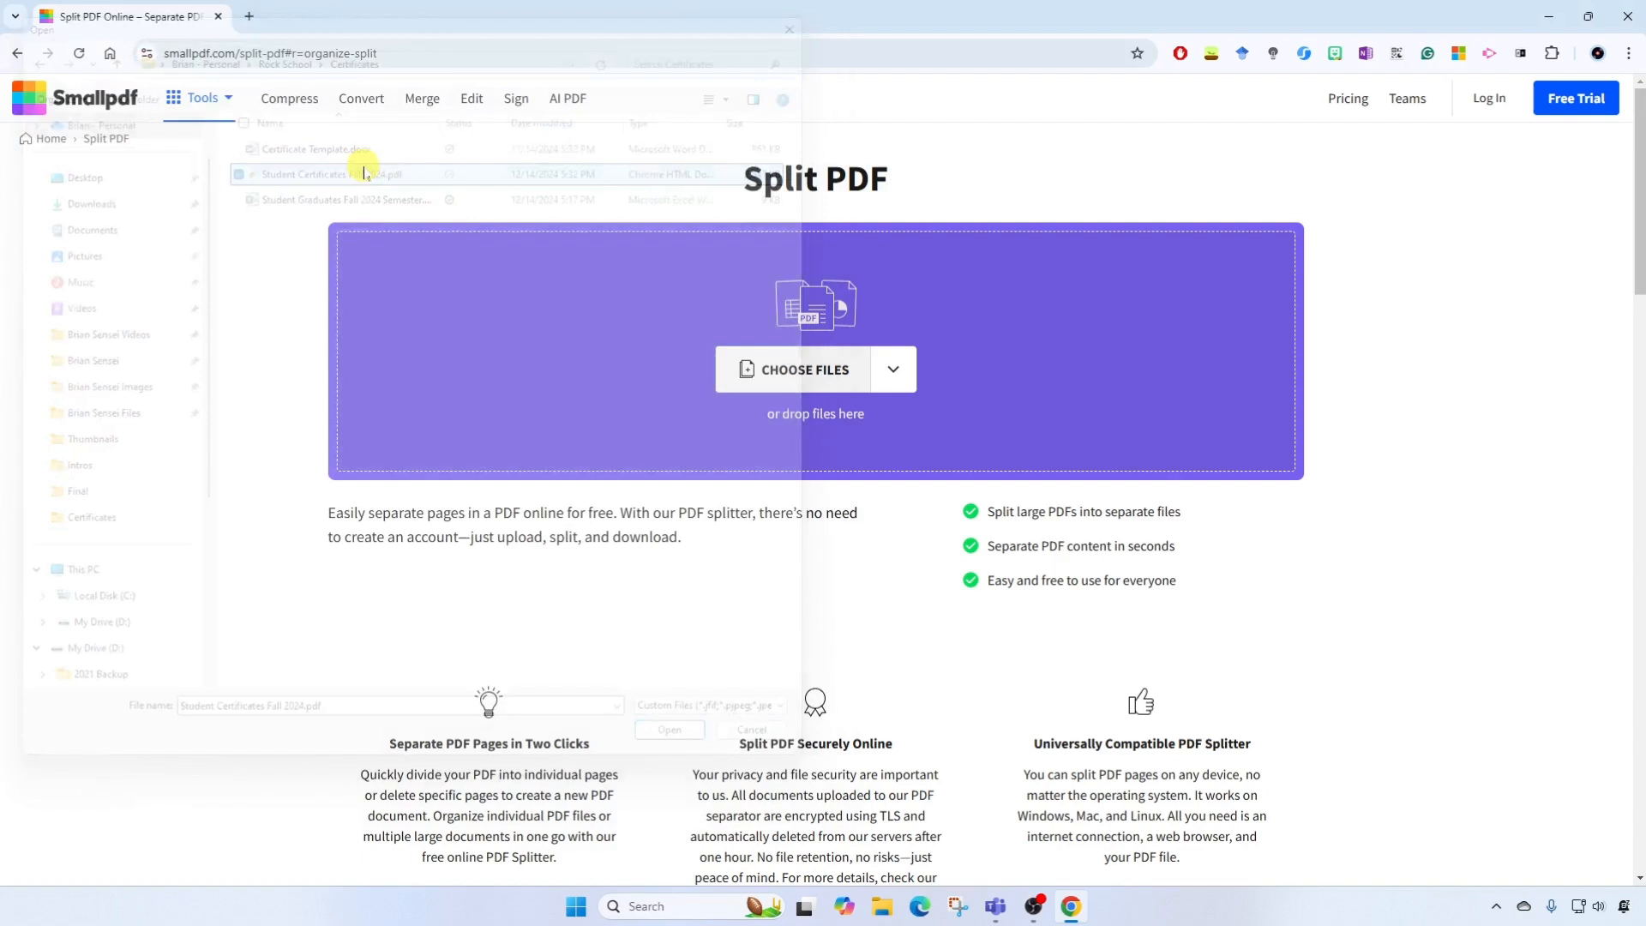
Step: Load the PDF and set 'Split after every' to 1 page after trying 2 and 3 pages
{"action": "left_click", "coordinate": [669, 729]}
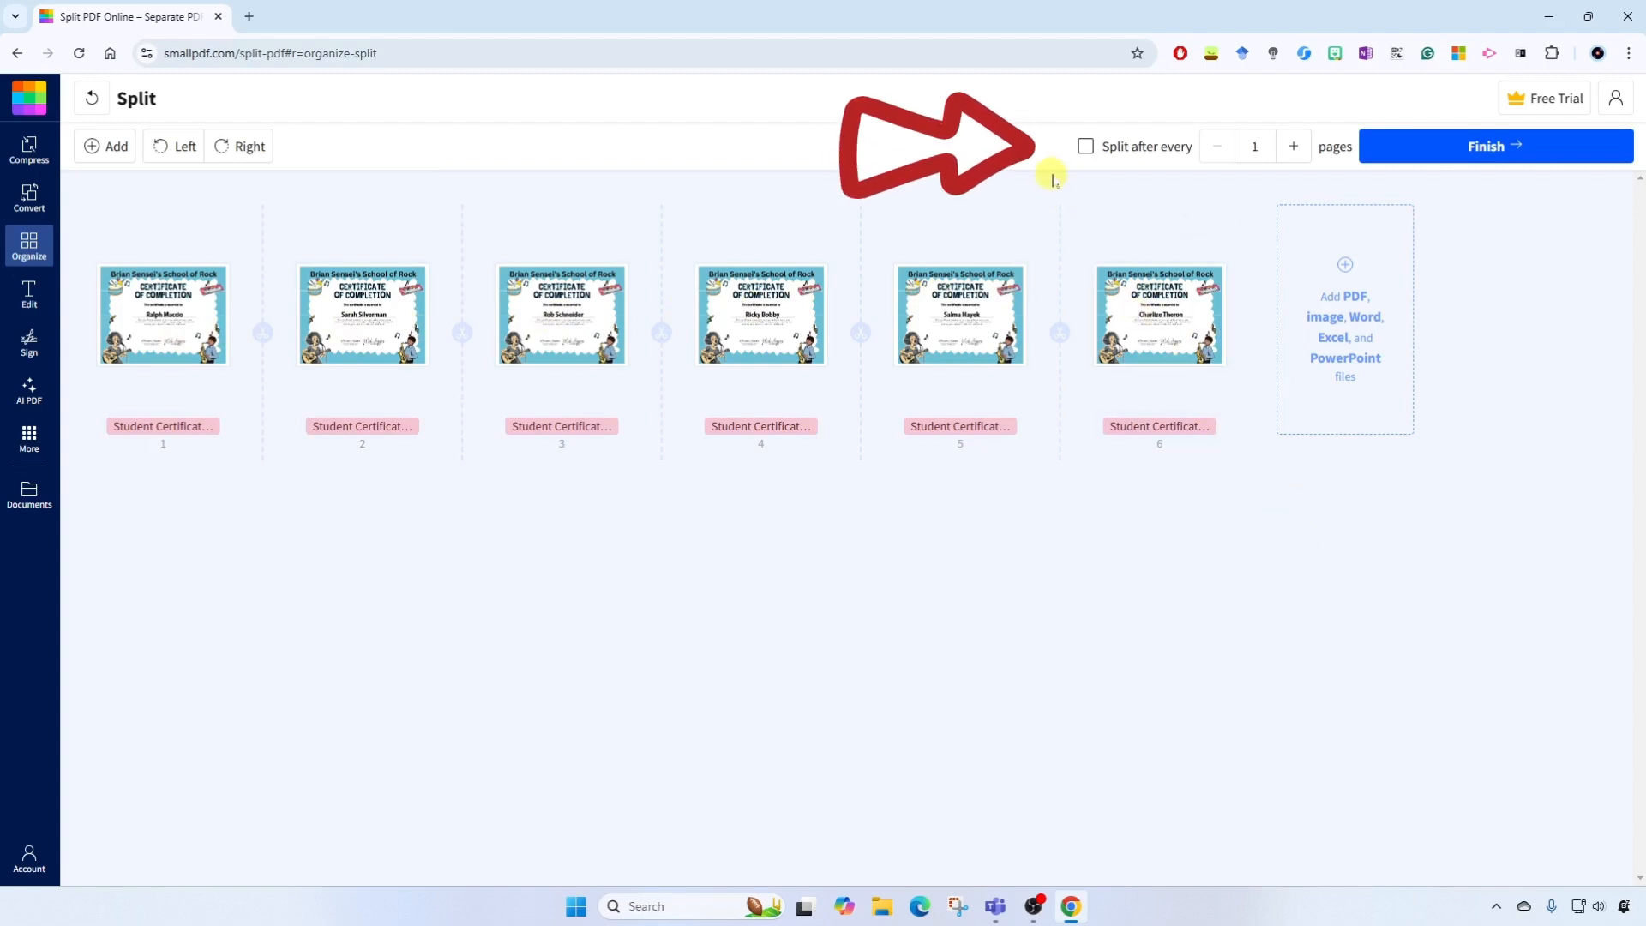
{"action": "left_click", "coordinate": [1086, 145]}
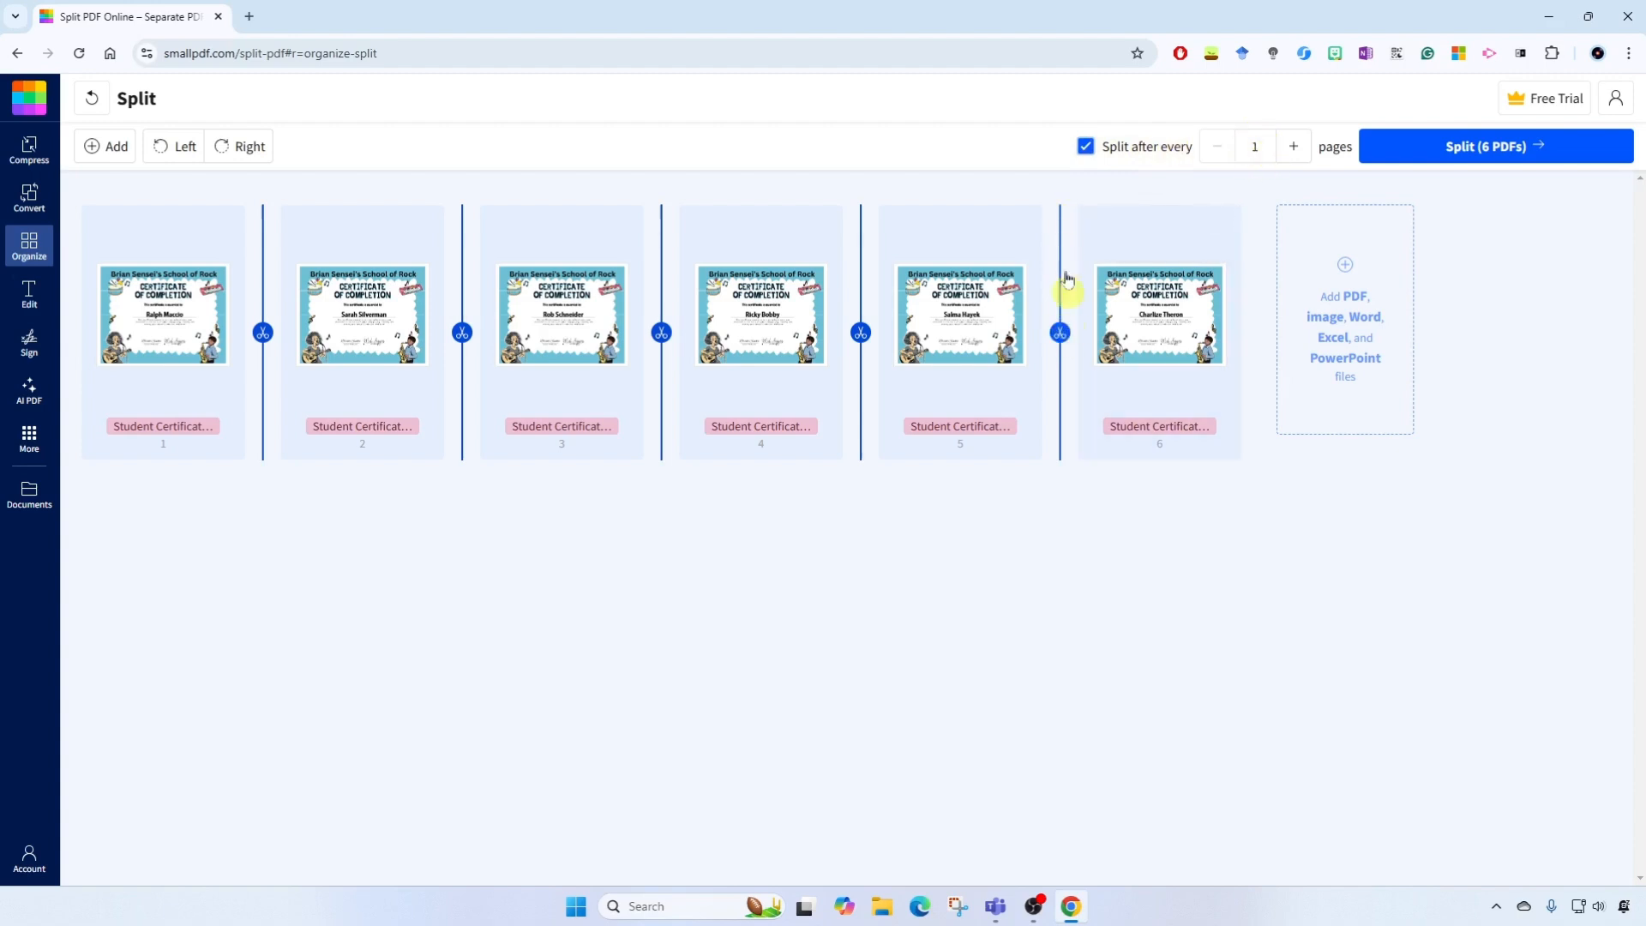
{"action": "mouse_move", "coordinate": [1234, 114]}
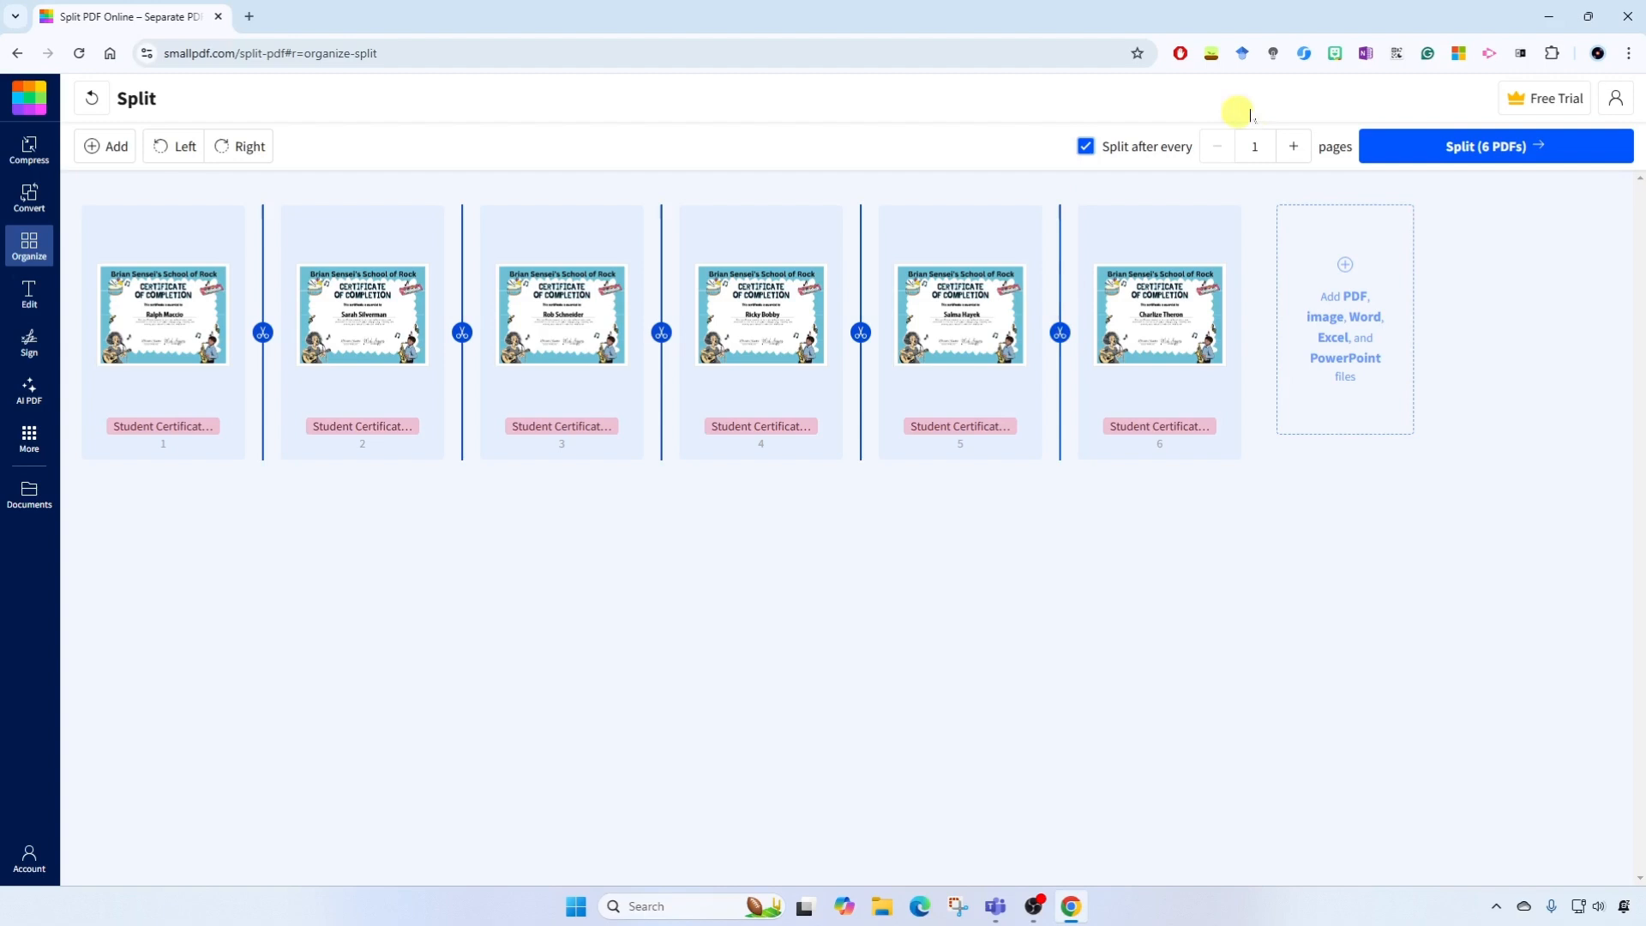
{"action": "left_click", "coordinate": [1293, 145]}
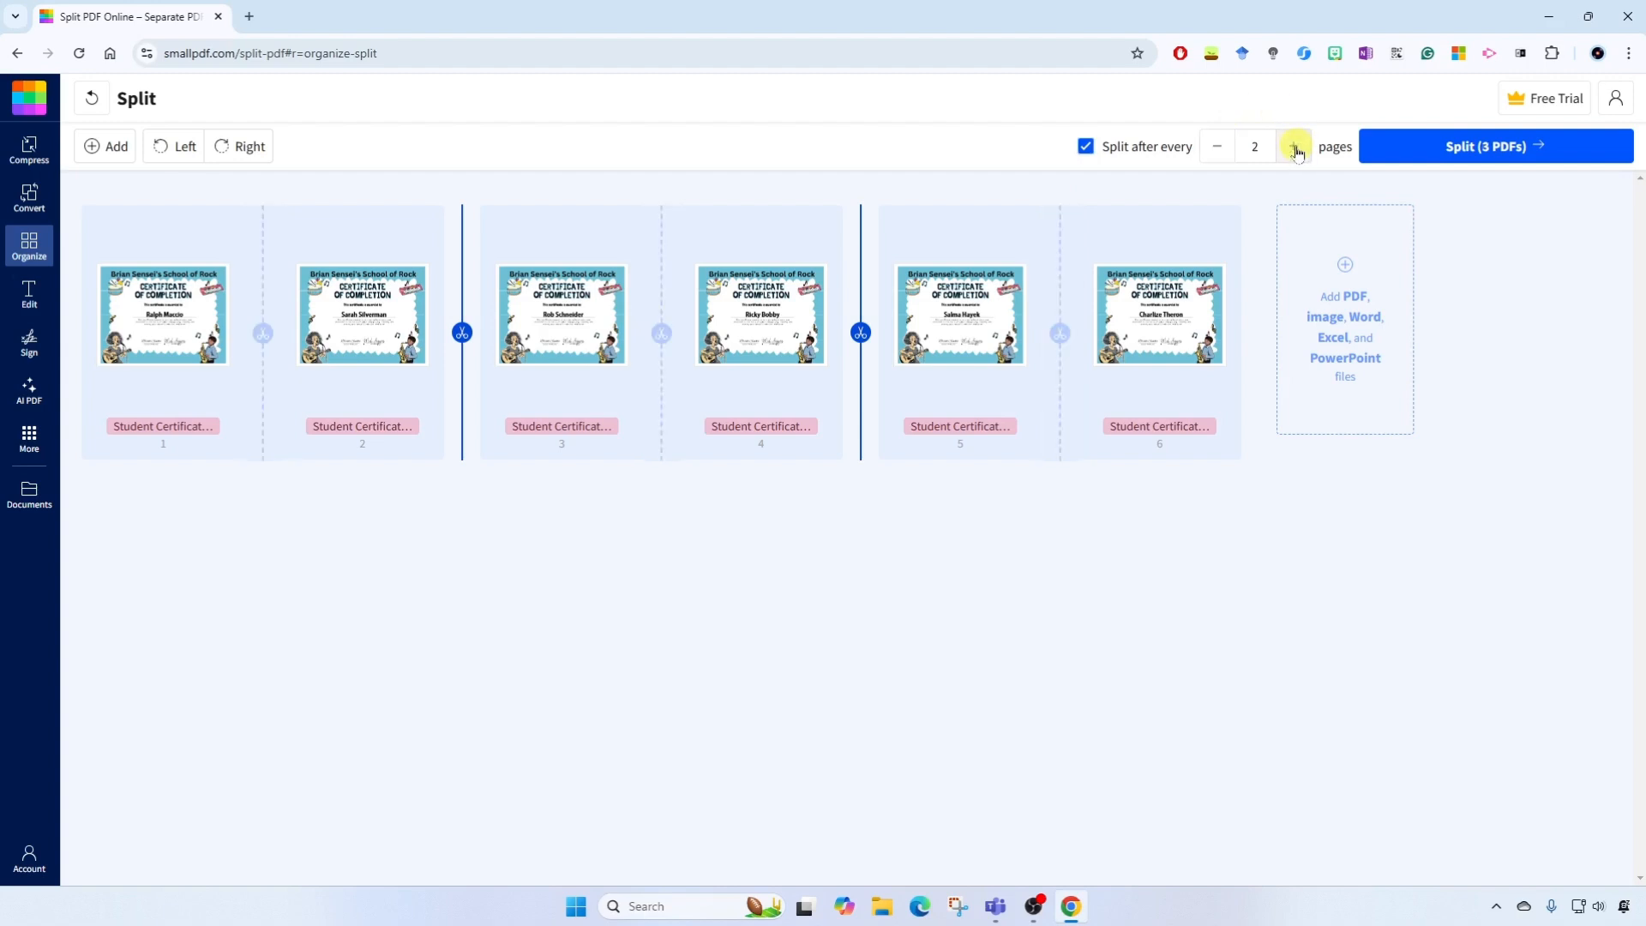
{"action": "left_click", "coordinate": [1293, 147]}
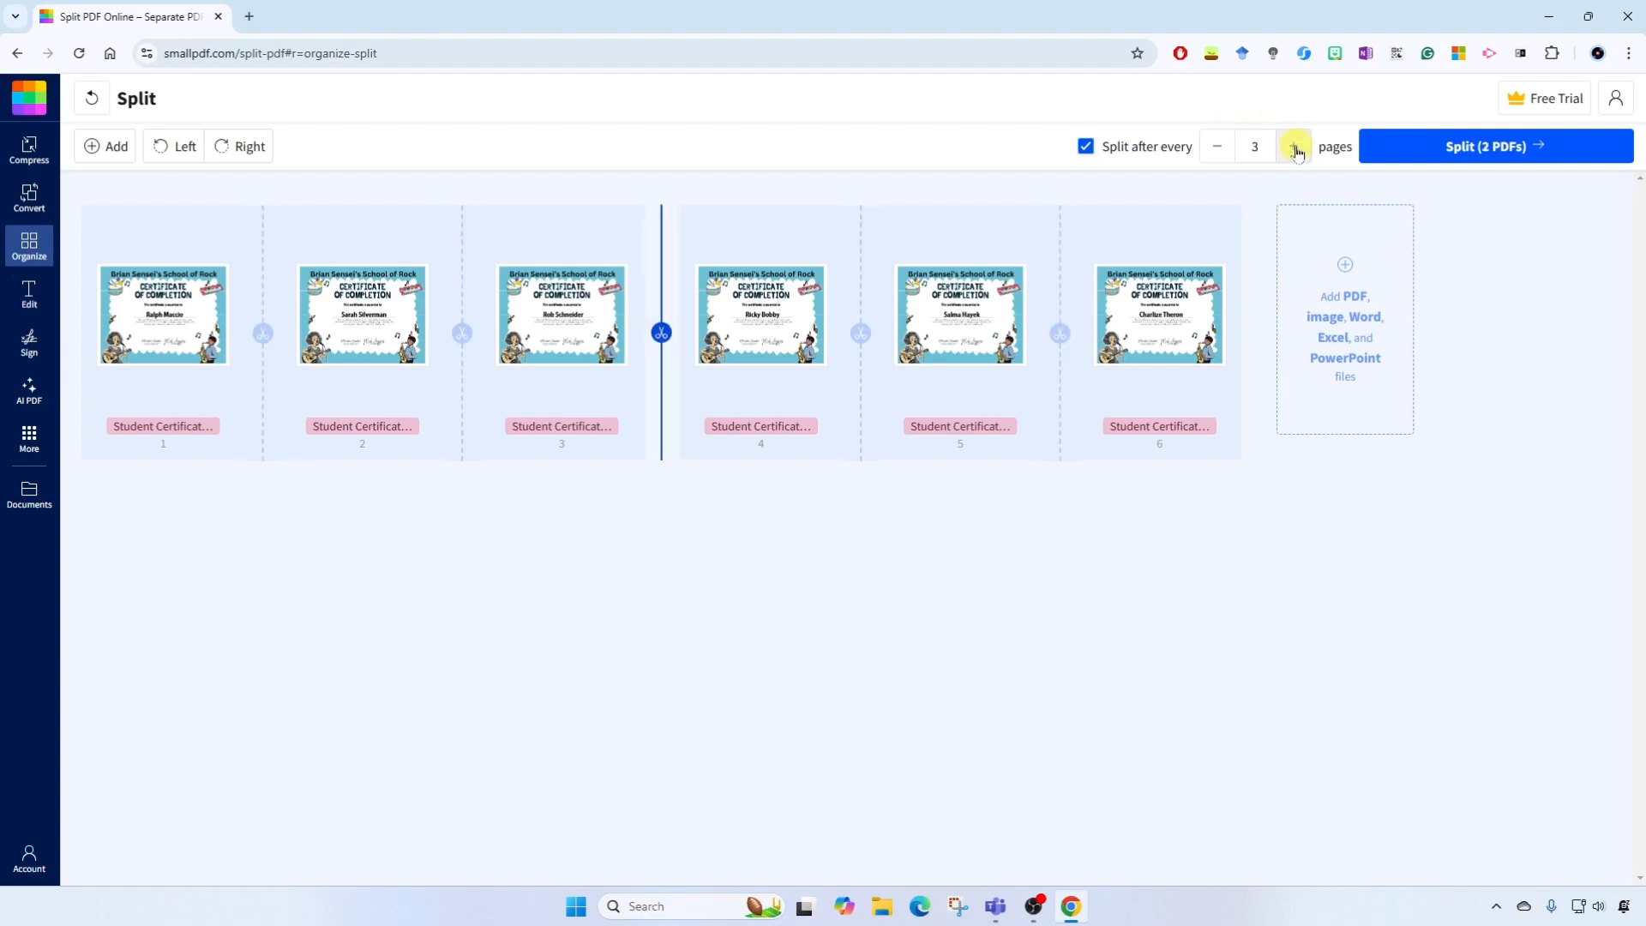
{"action": "left_click", "coordinate": [1217, 145]}
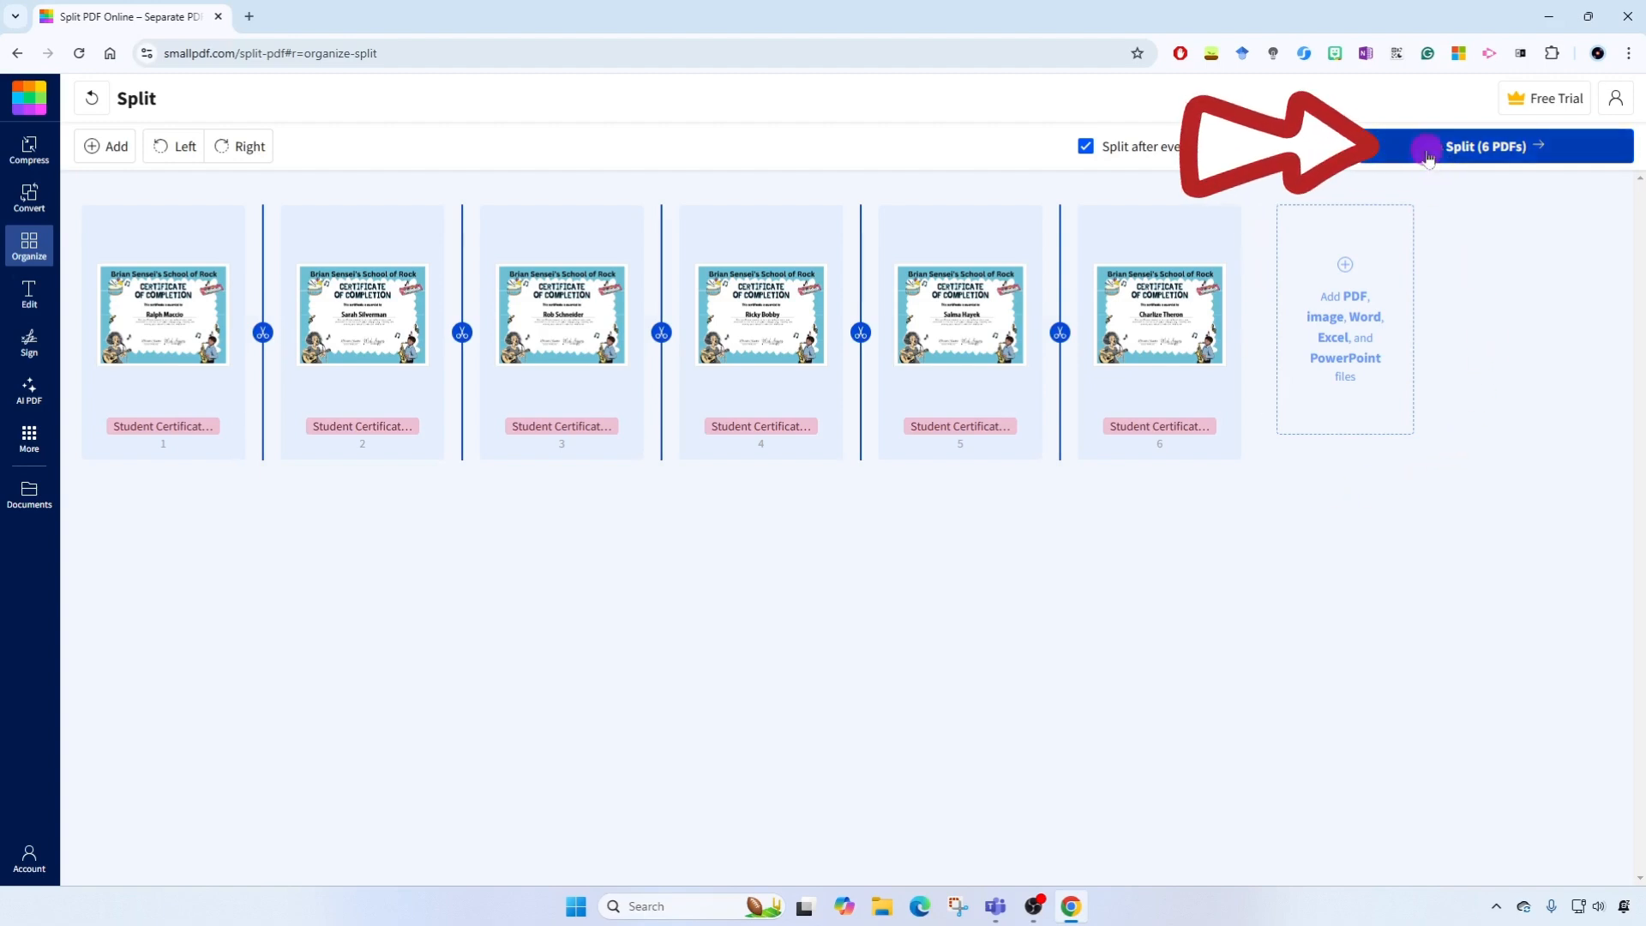
Step: Run Split (6 PDFs) and dismiss the usage survey popup
{"action": "left_click", "coordinate": [1485, 146]}
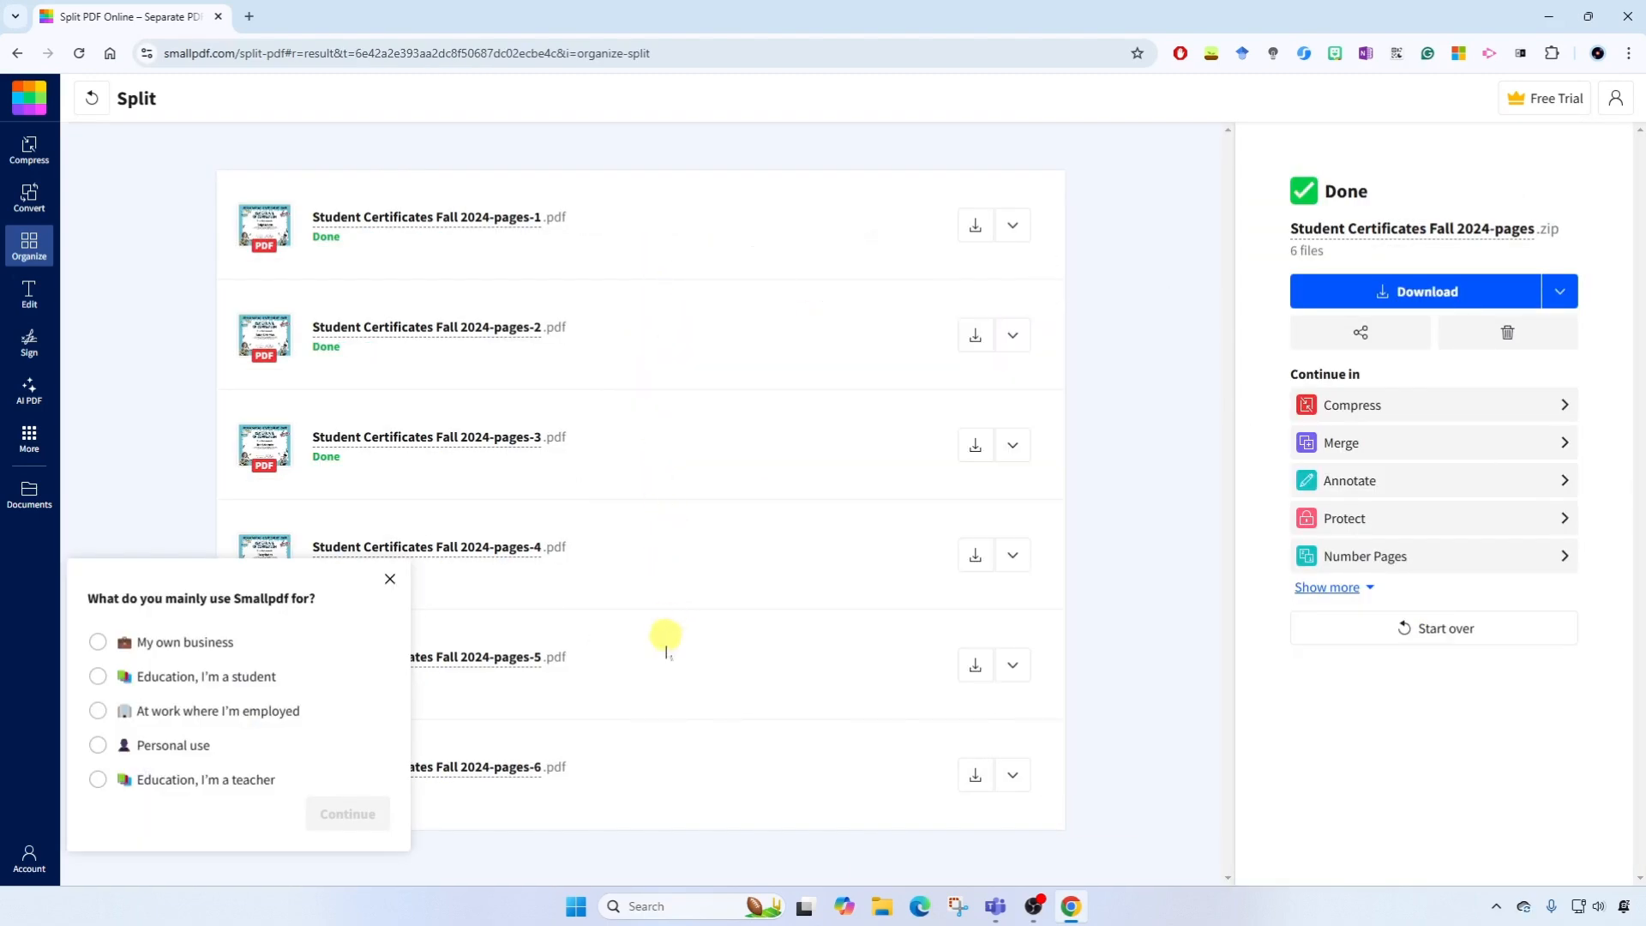
{"action": "left_click", "coordinate": [391, 580]}
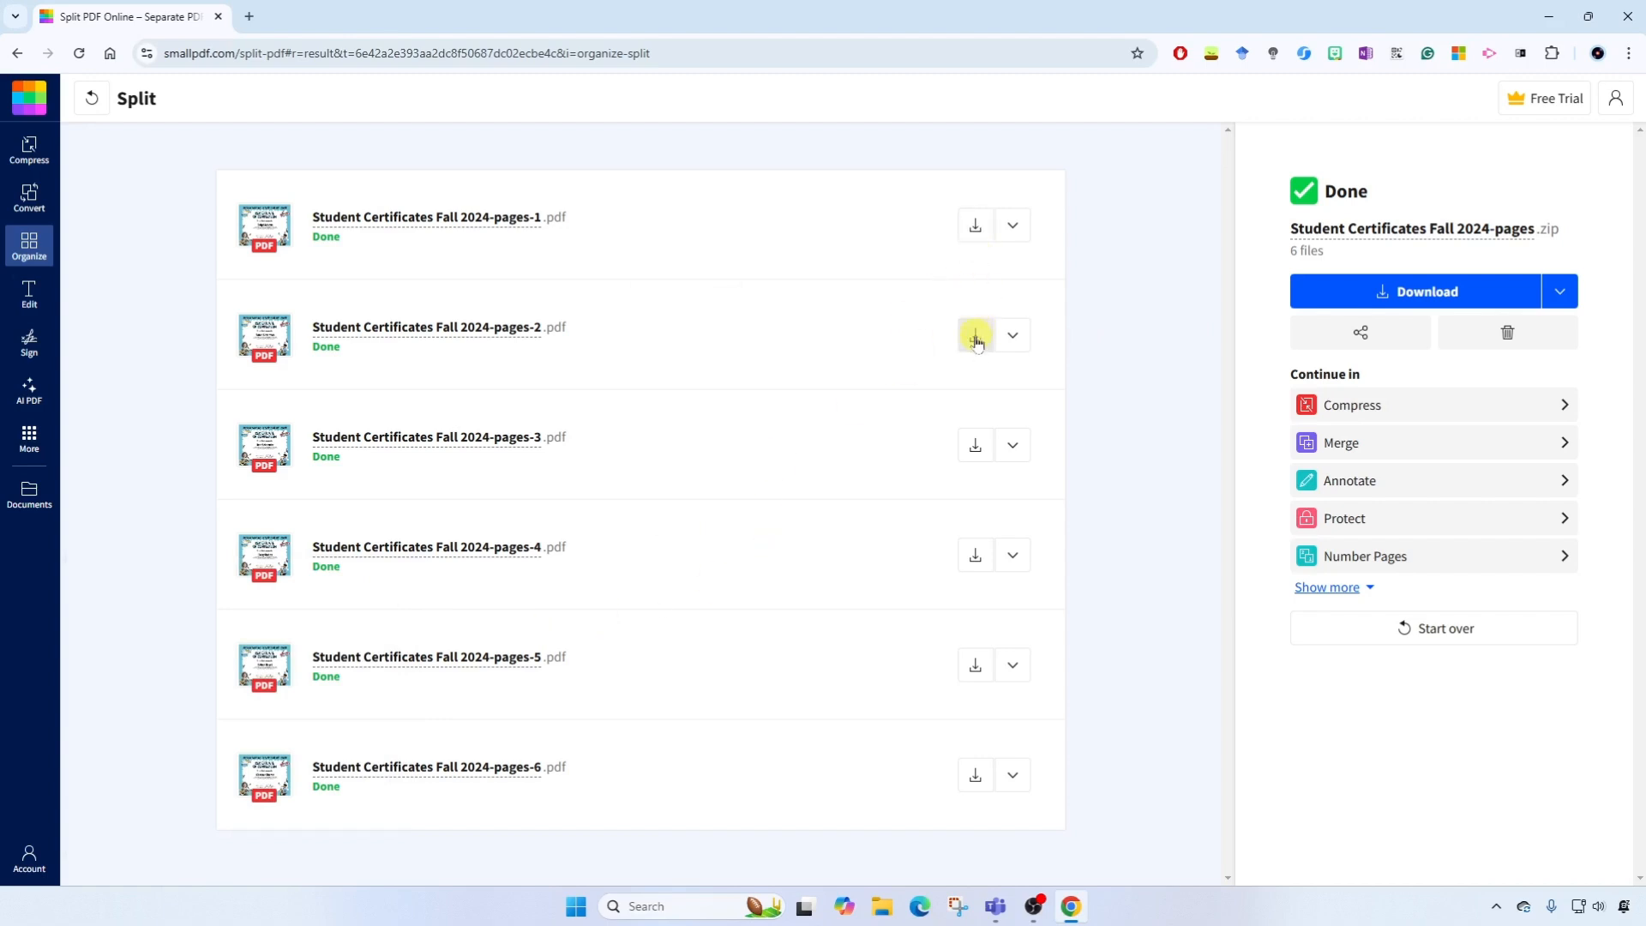
{"action": "mouse_move", "coordinate": [976, 665]}
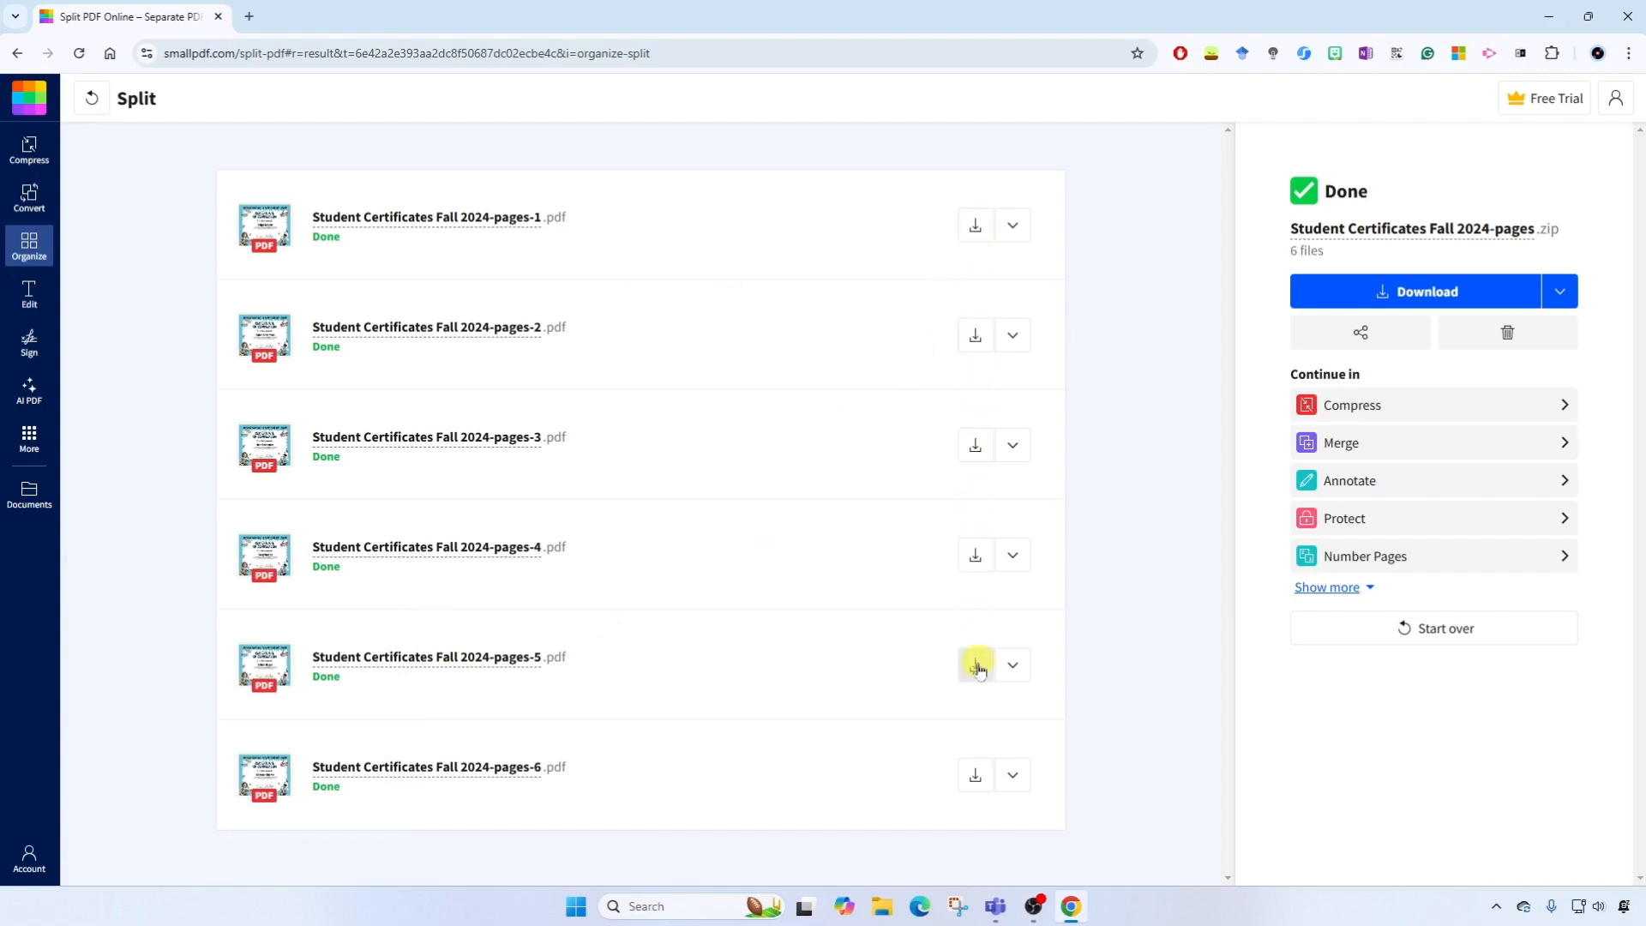
{"action": "mouse_move", "coordinate": [991, 811]}
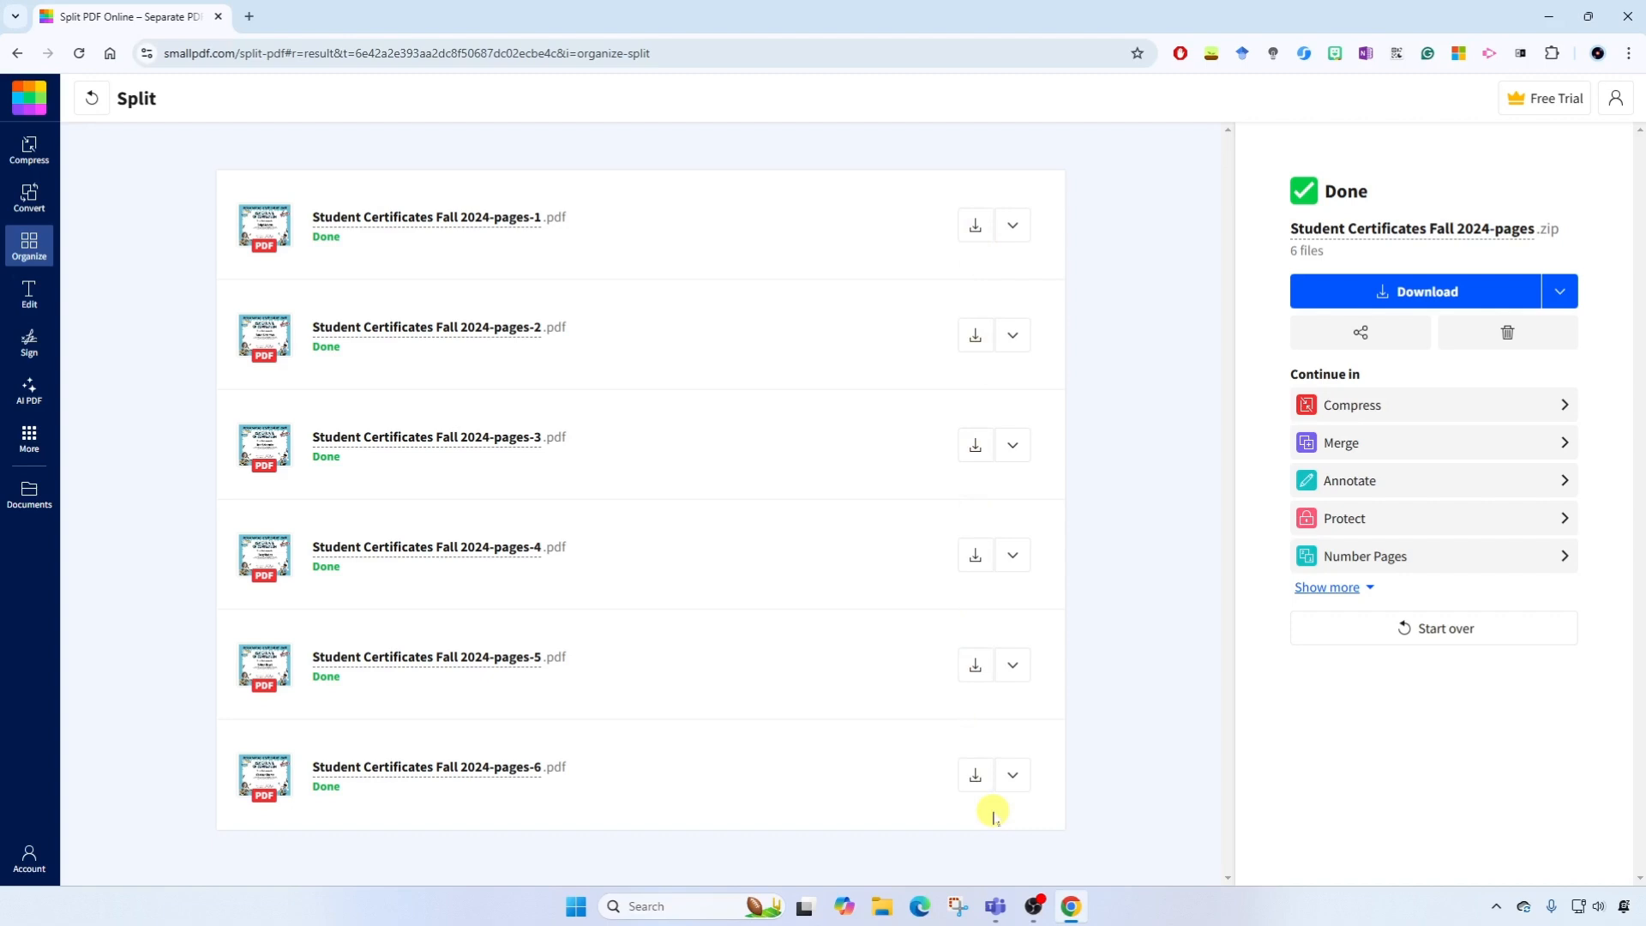
{"action": "mouse_move", "coordinate": [1083, 597]}
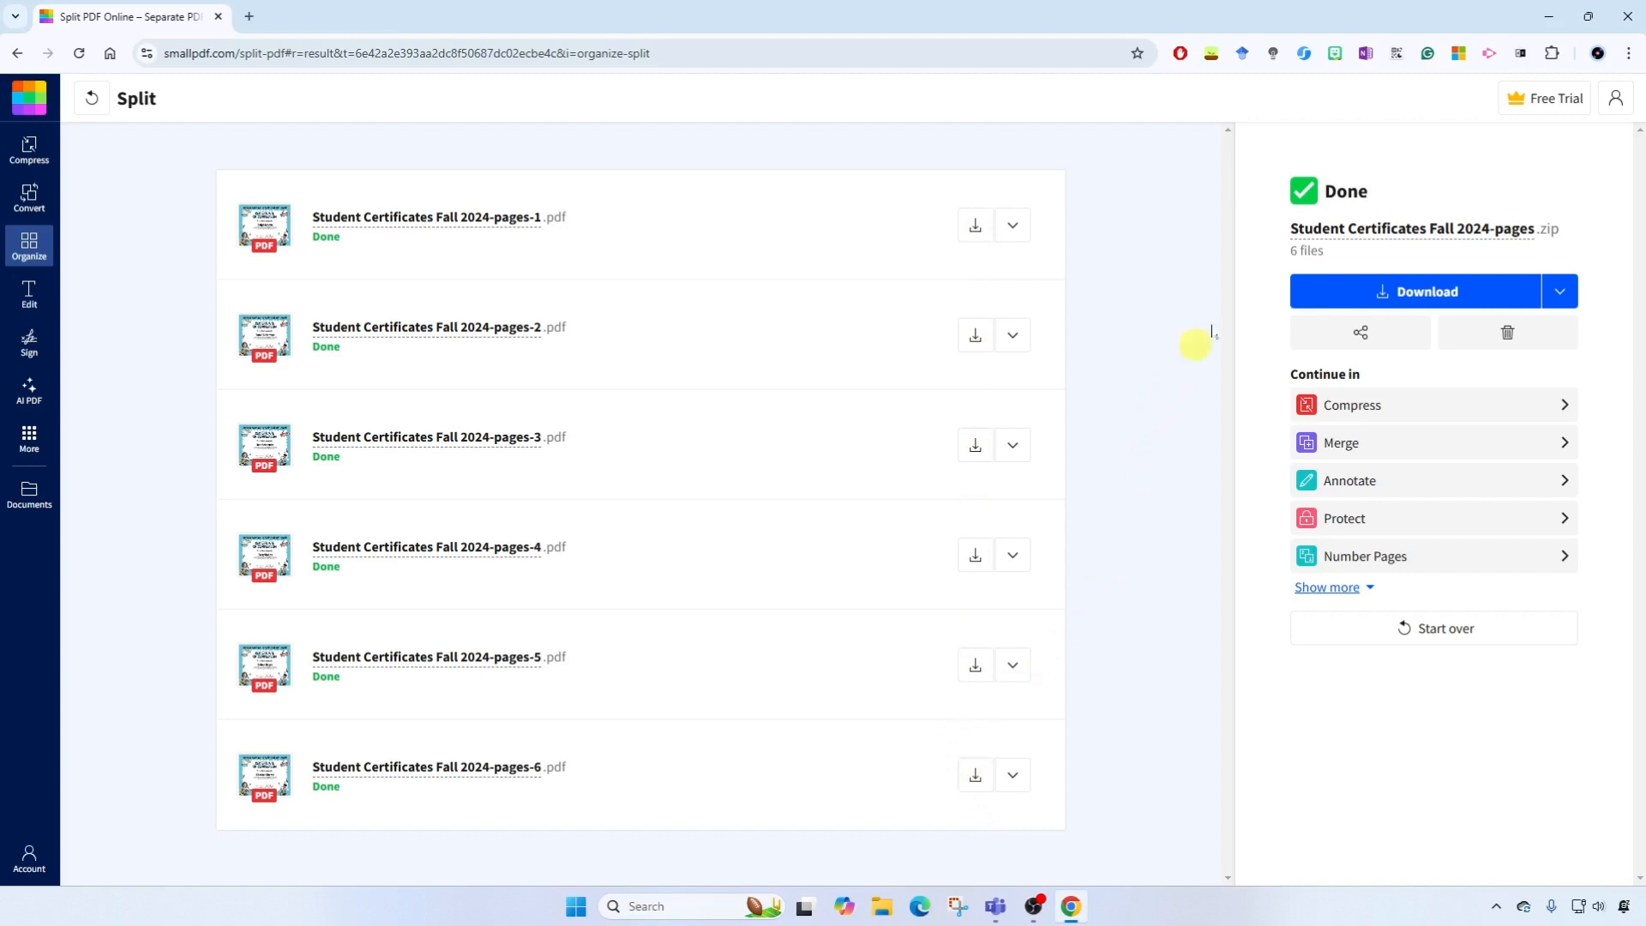
{"action": "mouse_move", "coordinate": [1557, 230]}
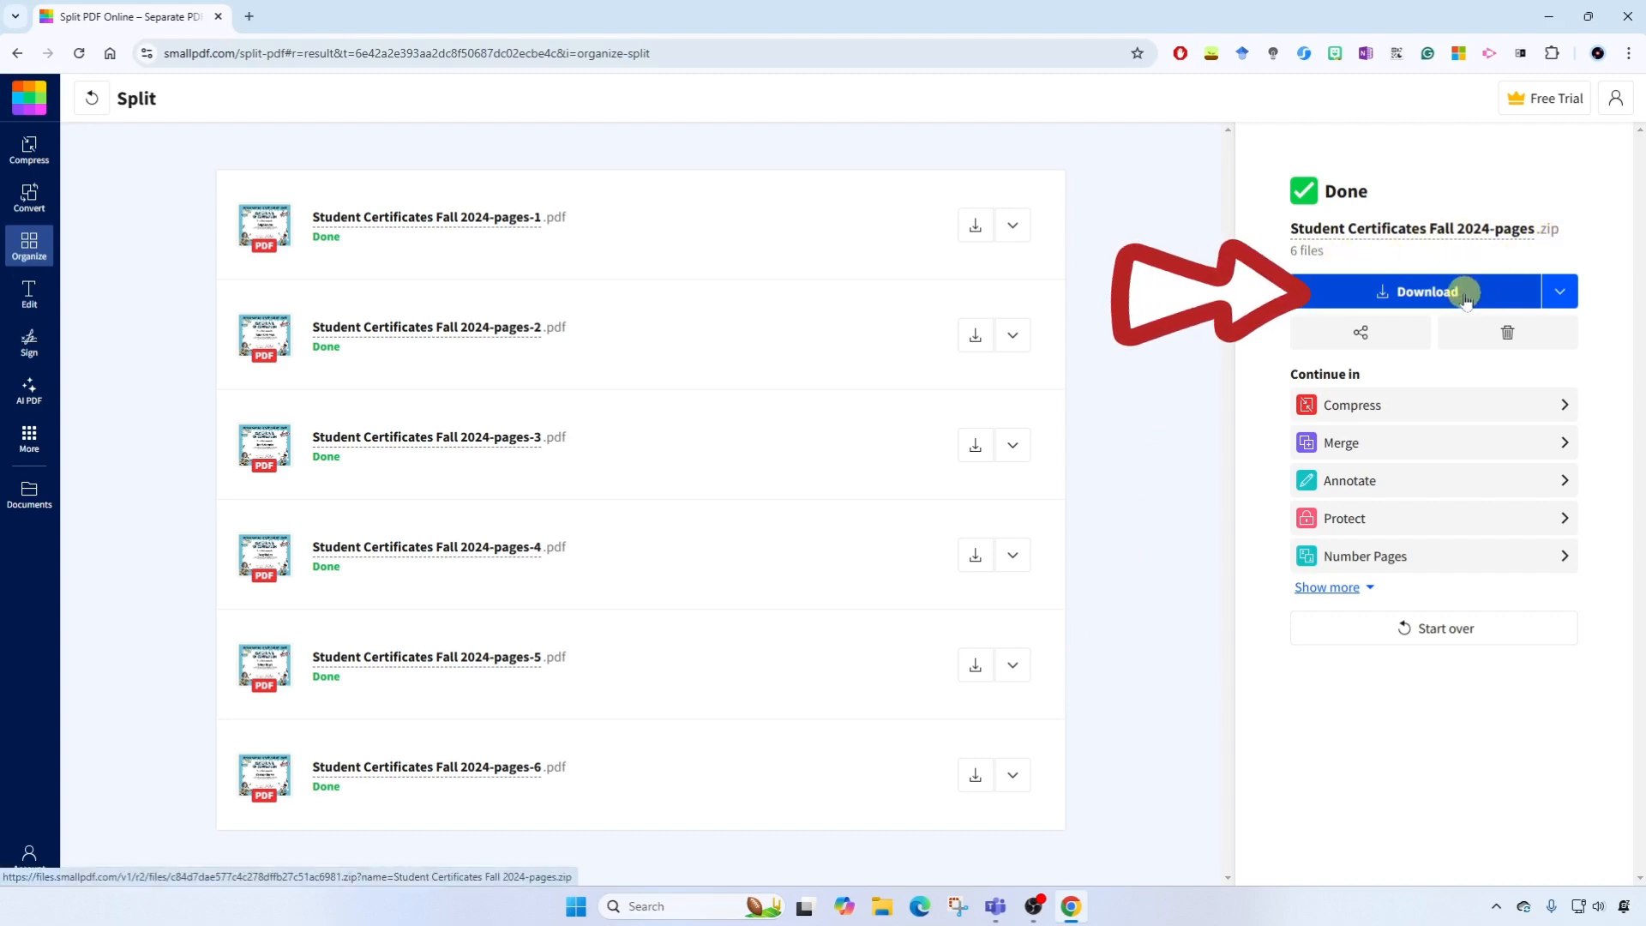
Step: Download the six-file zip and save it into the Certificates folder
{"action": "left_click", "coordinate": [1427, 291]}
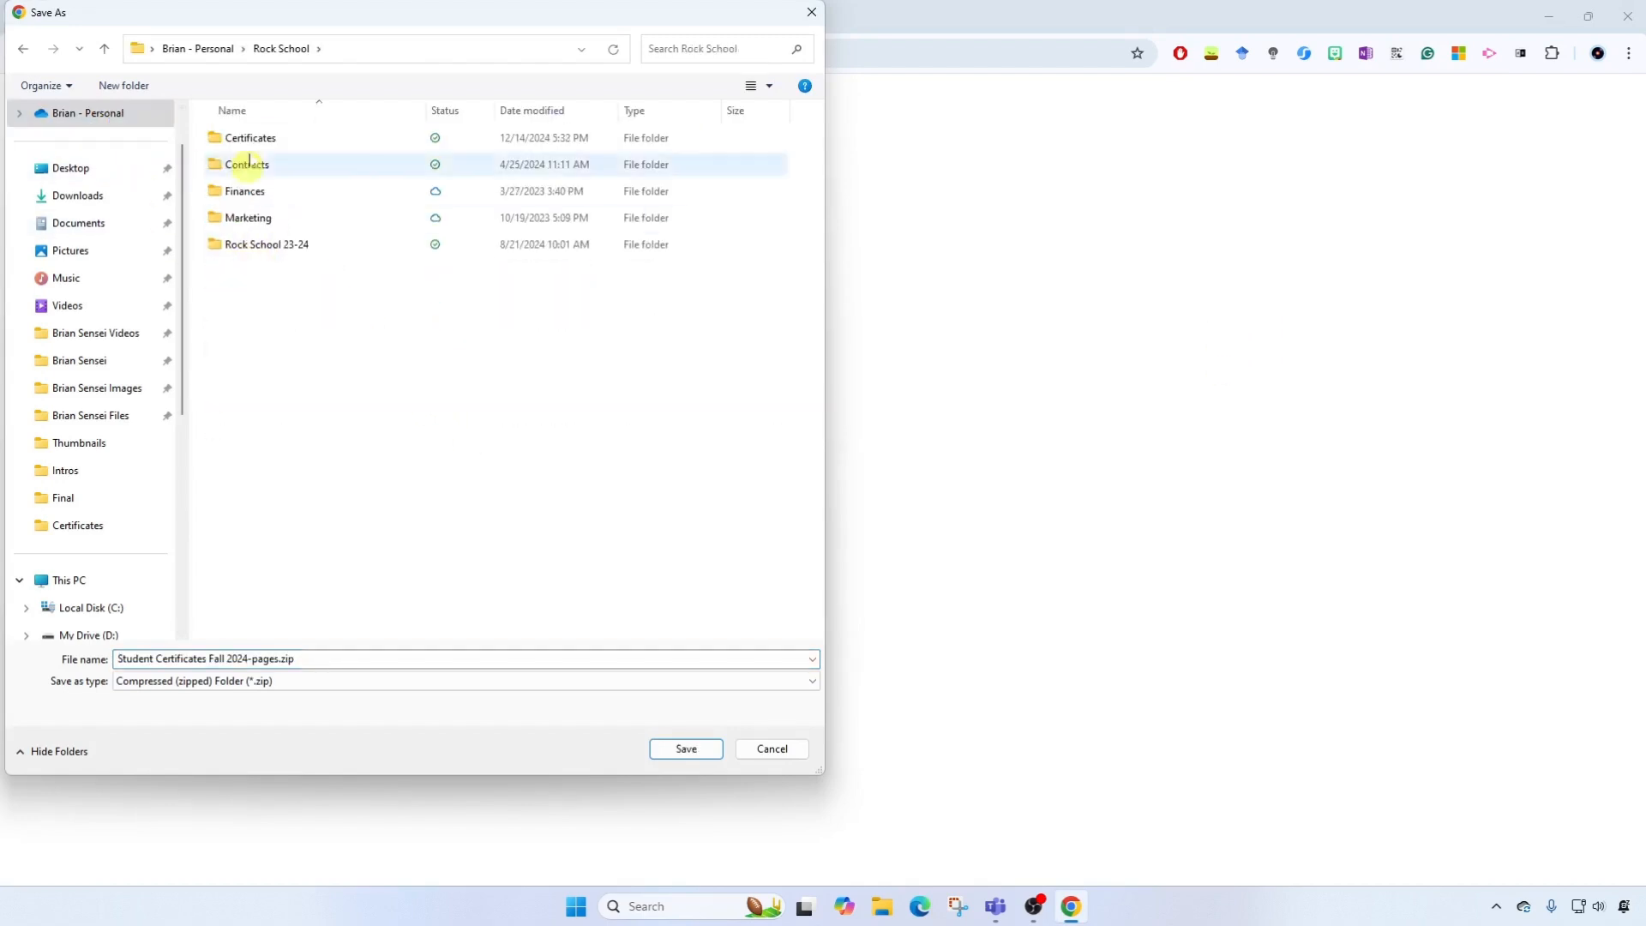
{"action": "double_click", "coordinate": [251, 137]}
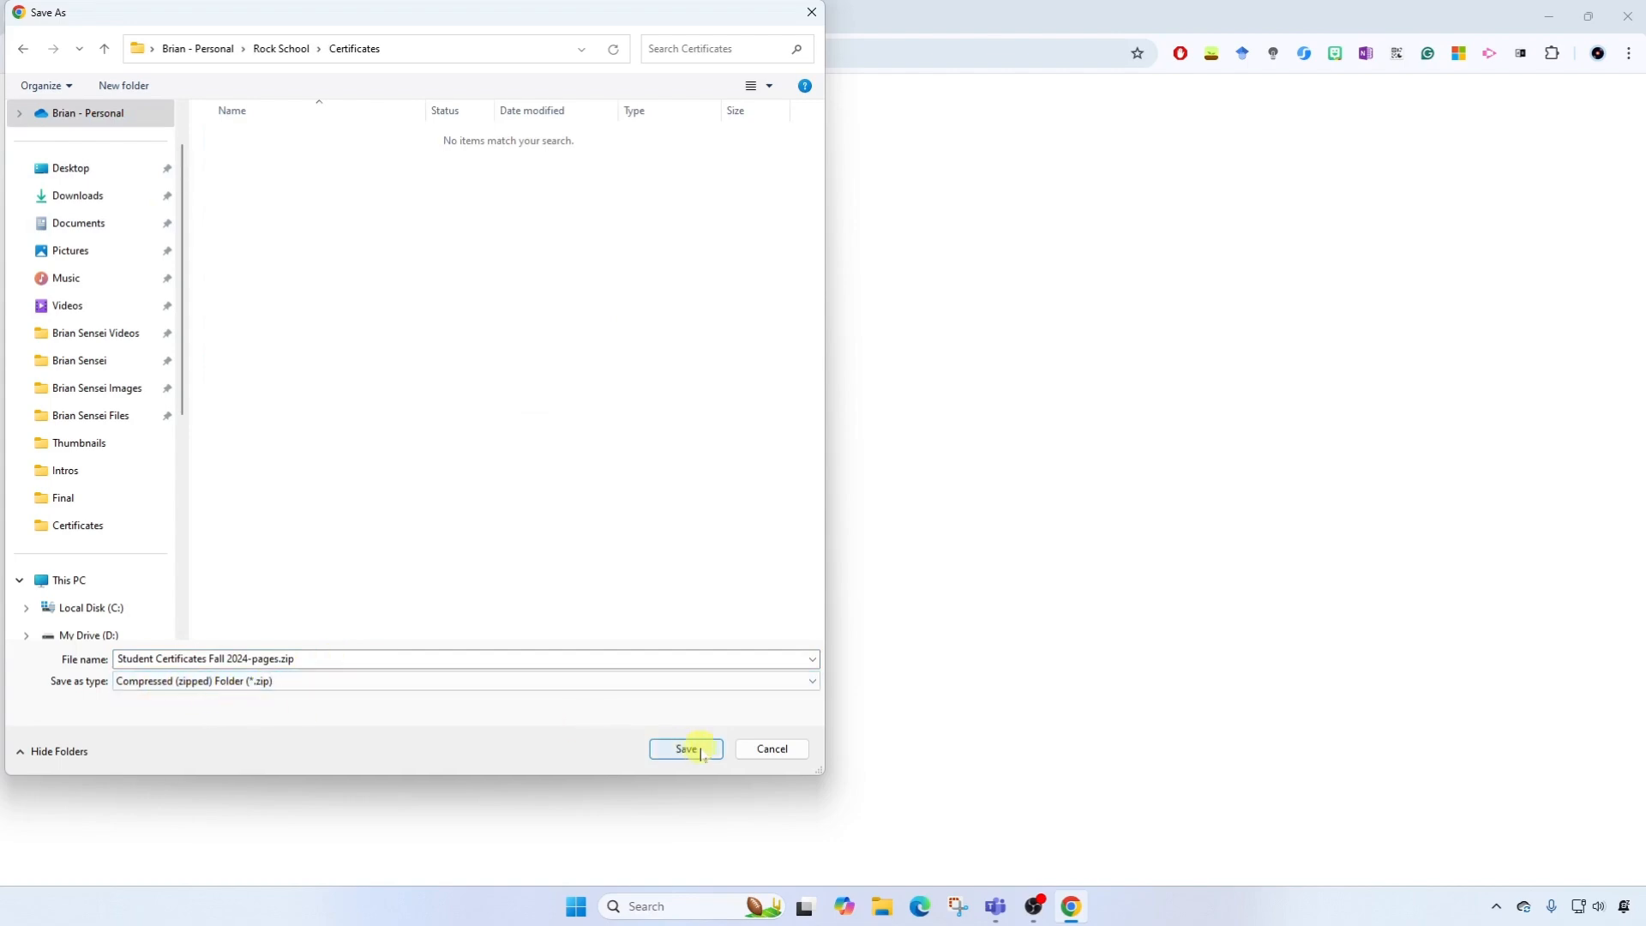
{"action": "left_click", "coordinate": [686, 747]}
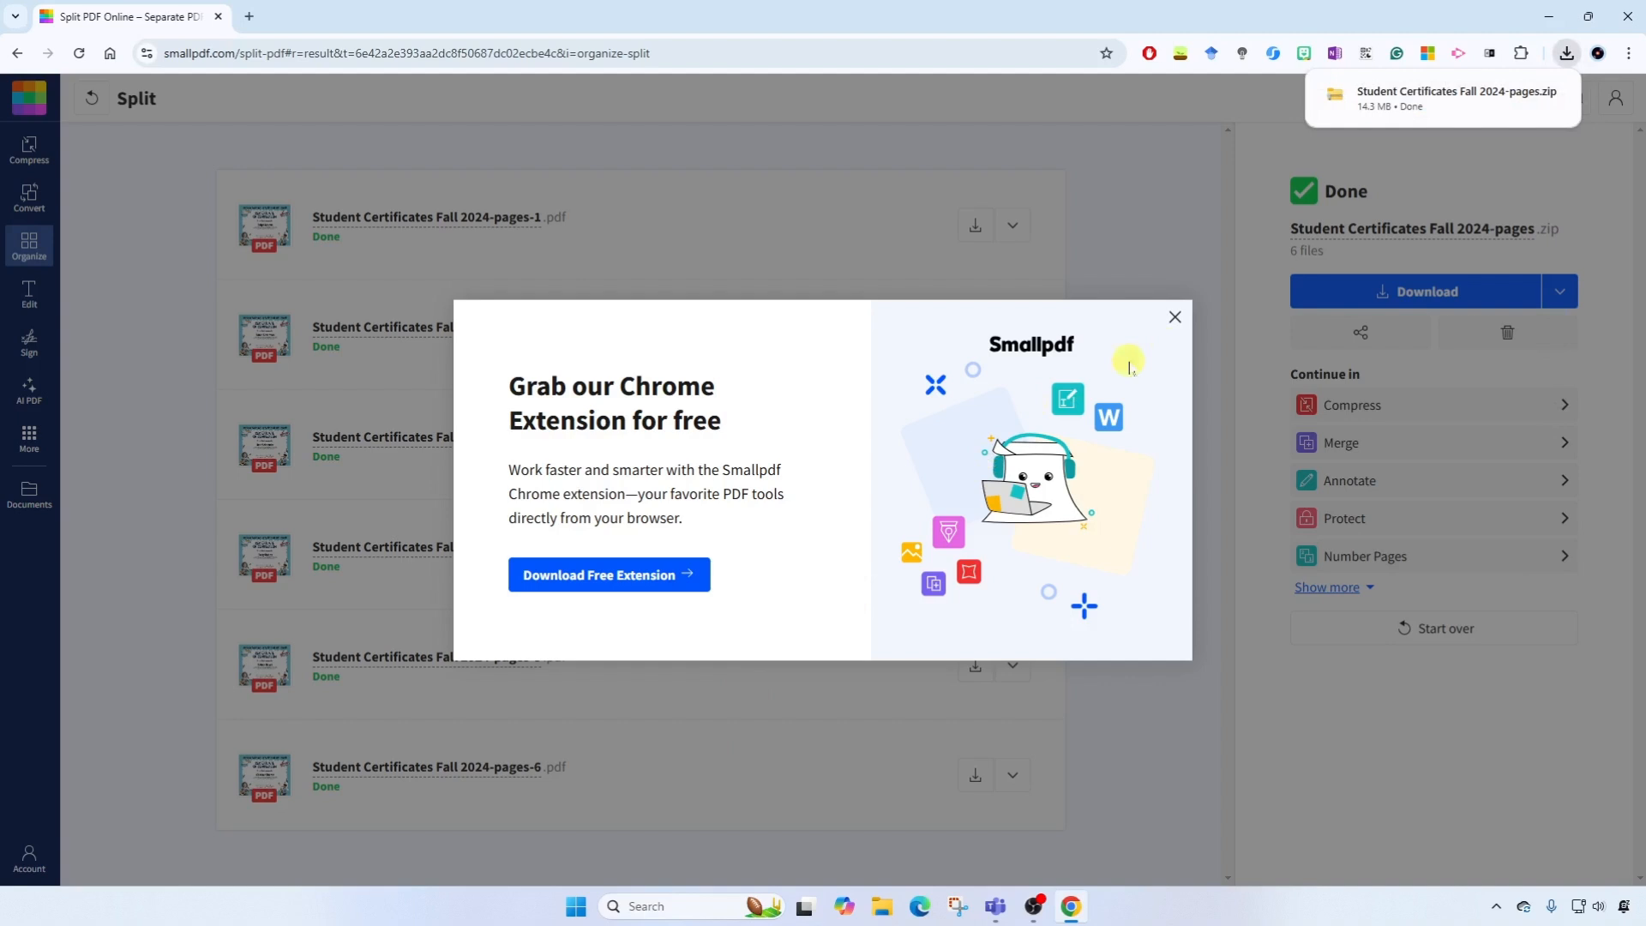
Step: Bring up File Explorer and go into the Certificates folder with the downloaded zip
{"action": "left_click", "coordinate": [1175, 316]}
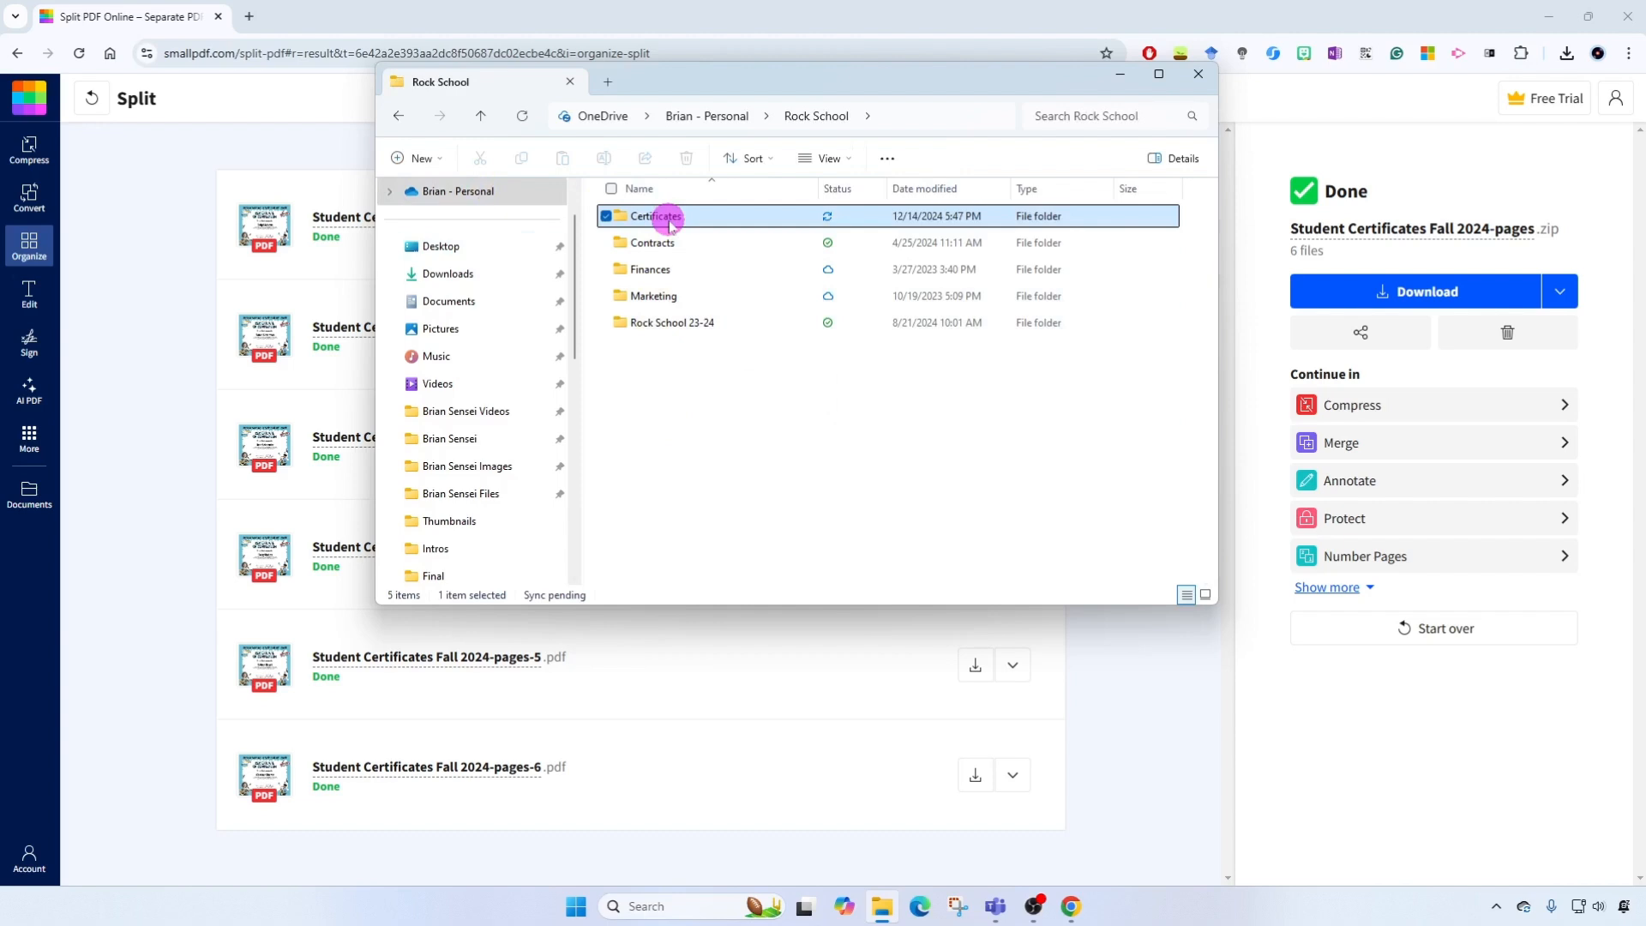
{"action": "double_click", "coordinate": [655, 218]}
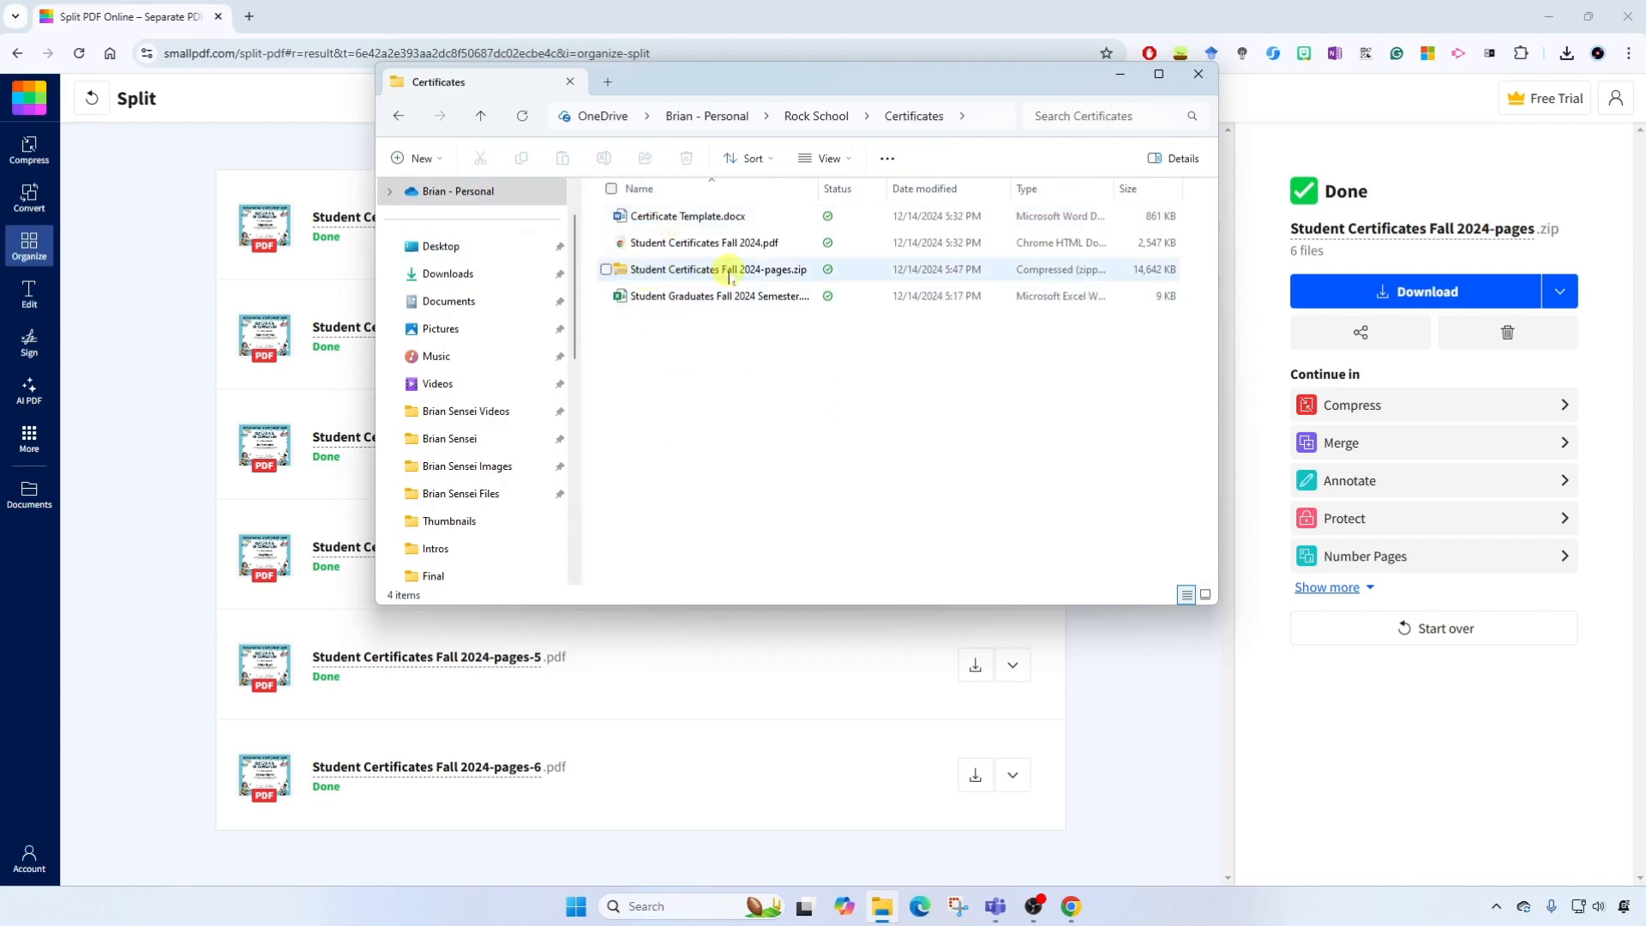
{"action": "mouse_move", "coordinate": [703, 269]}
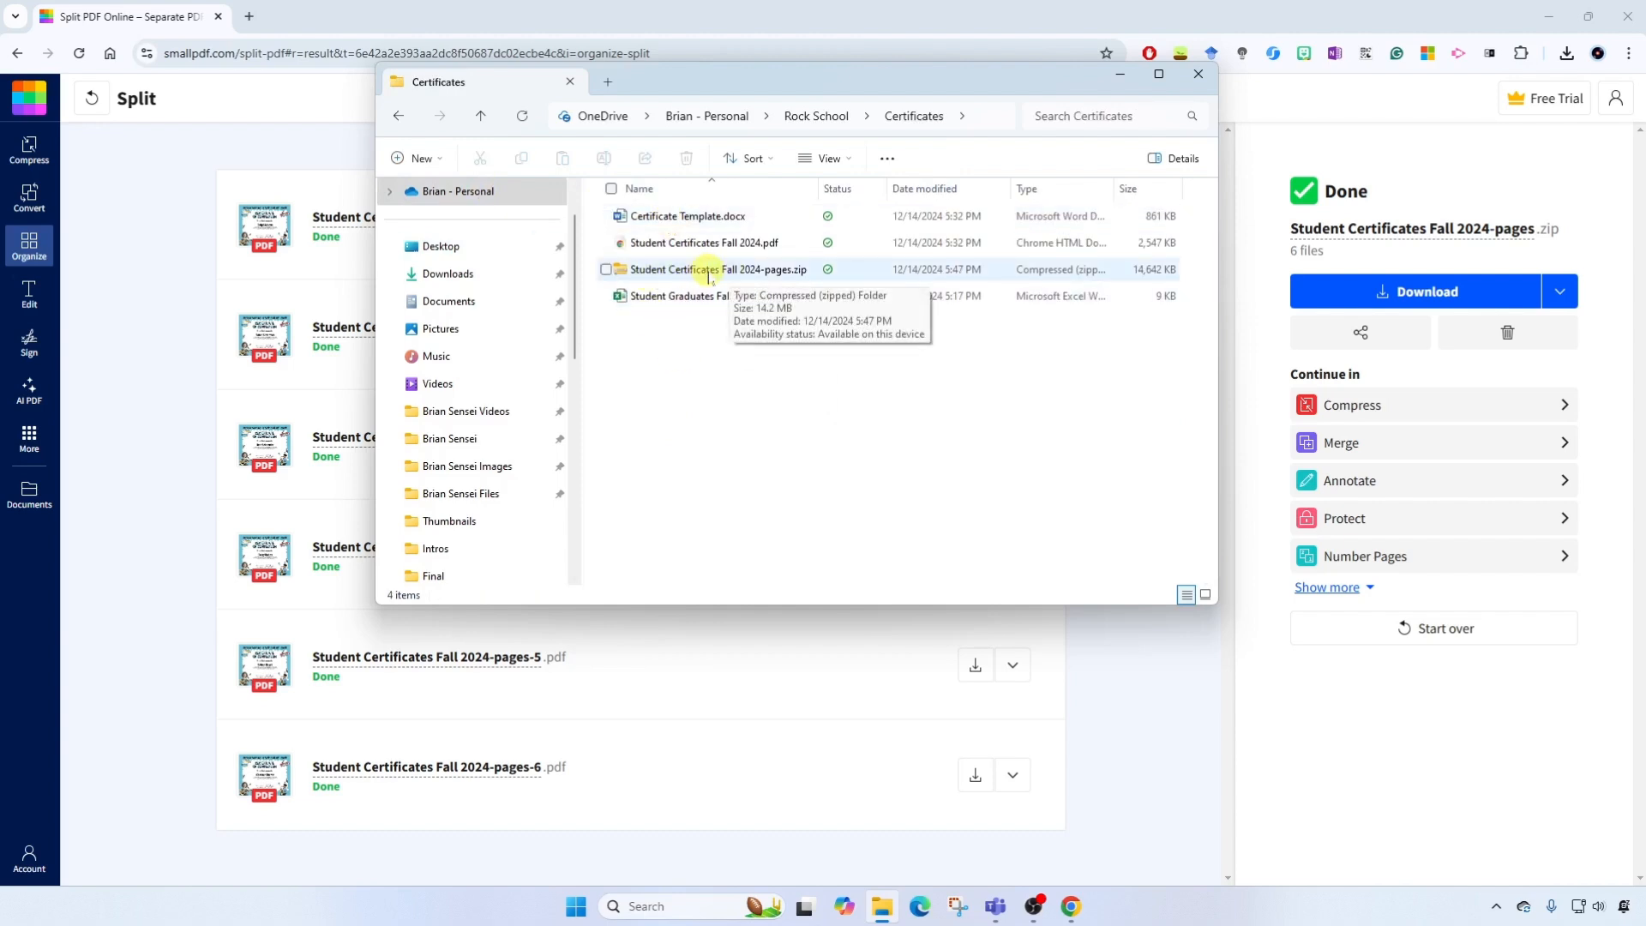
Step: Extract All from Student Certificates Fall 2024-pages.zip to the default destination folder
{"action": "right_click", "coordinate": [696, 269]}
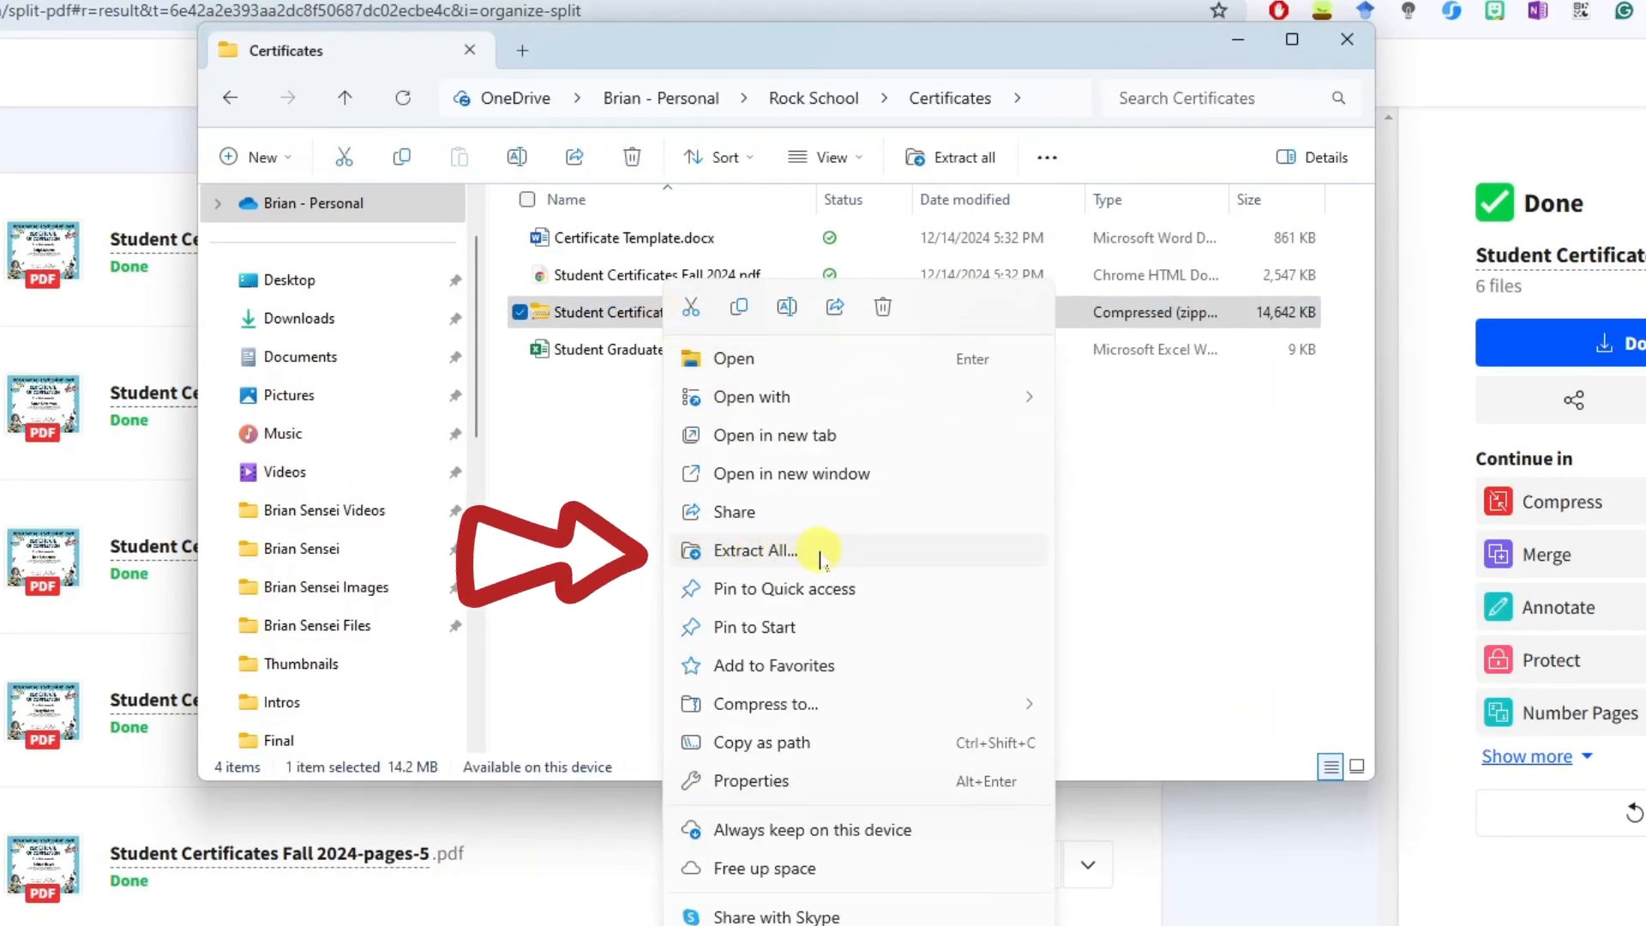
{"action": "left_click", "coordinate": [753, 551]}
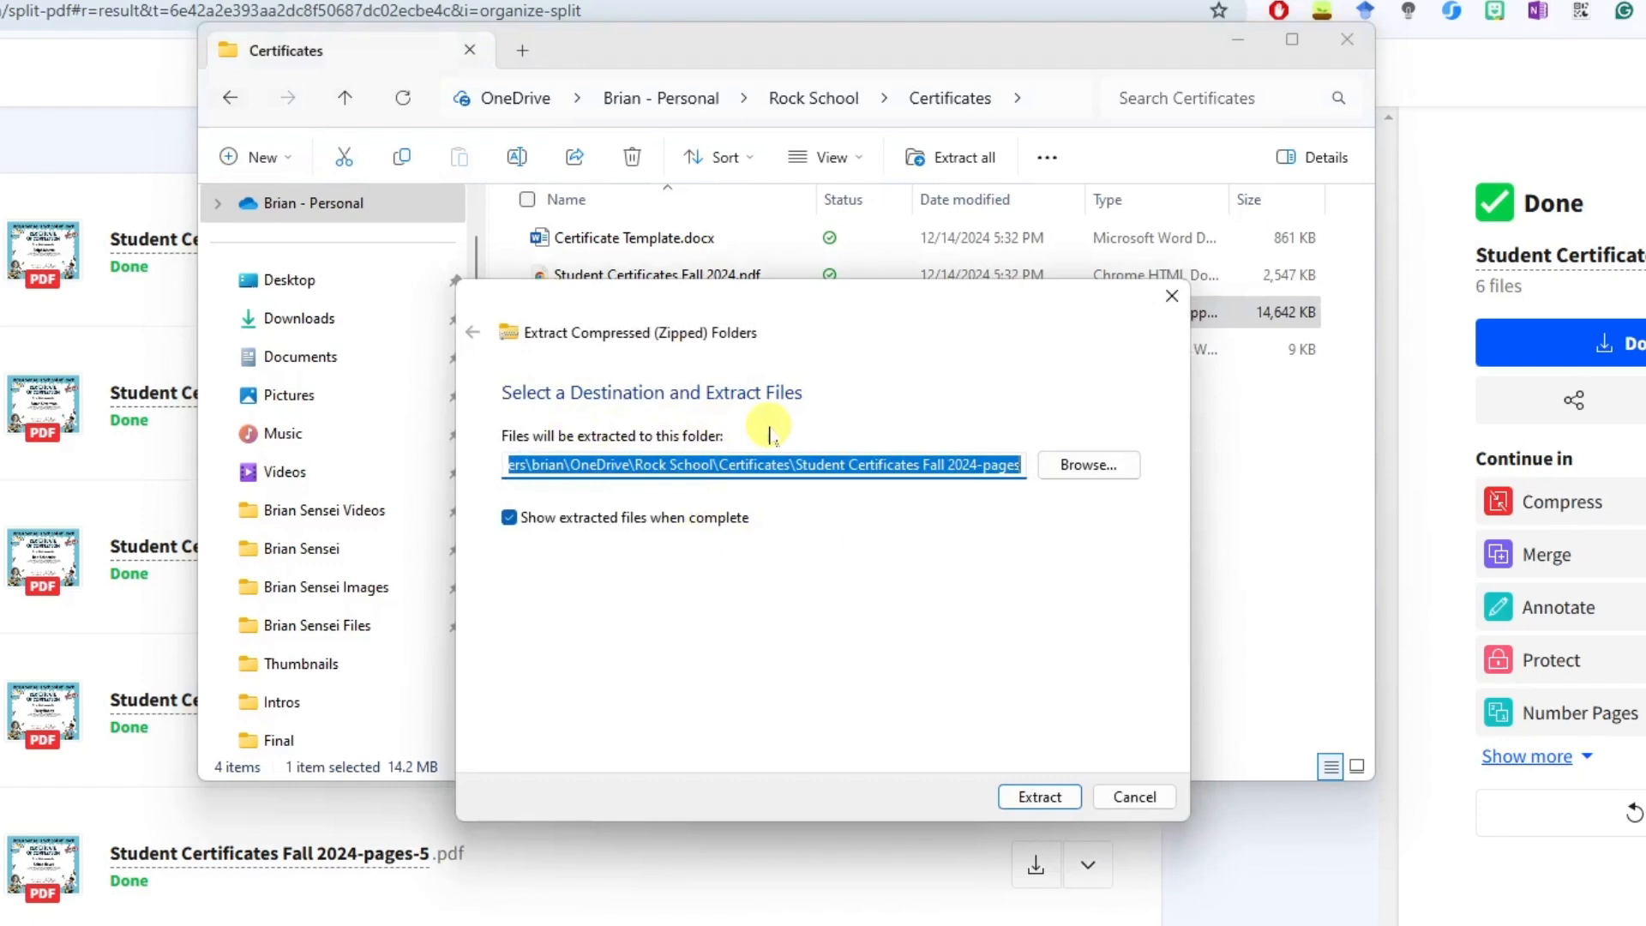
{"action": "mouse_move", "coordinate": [868, 354]}
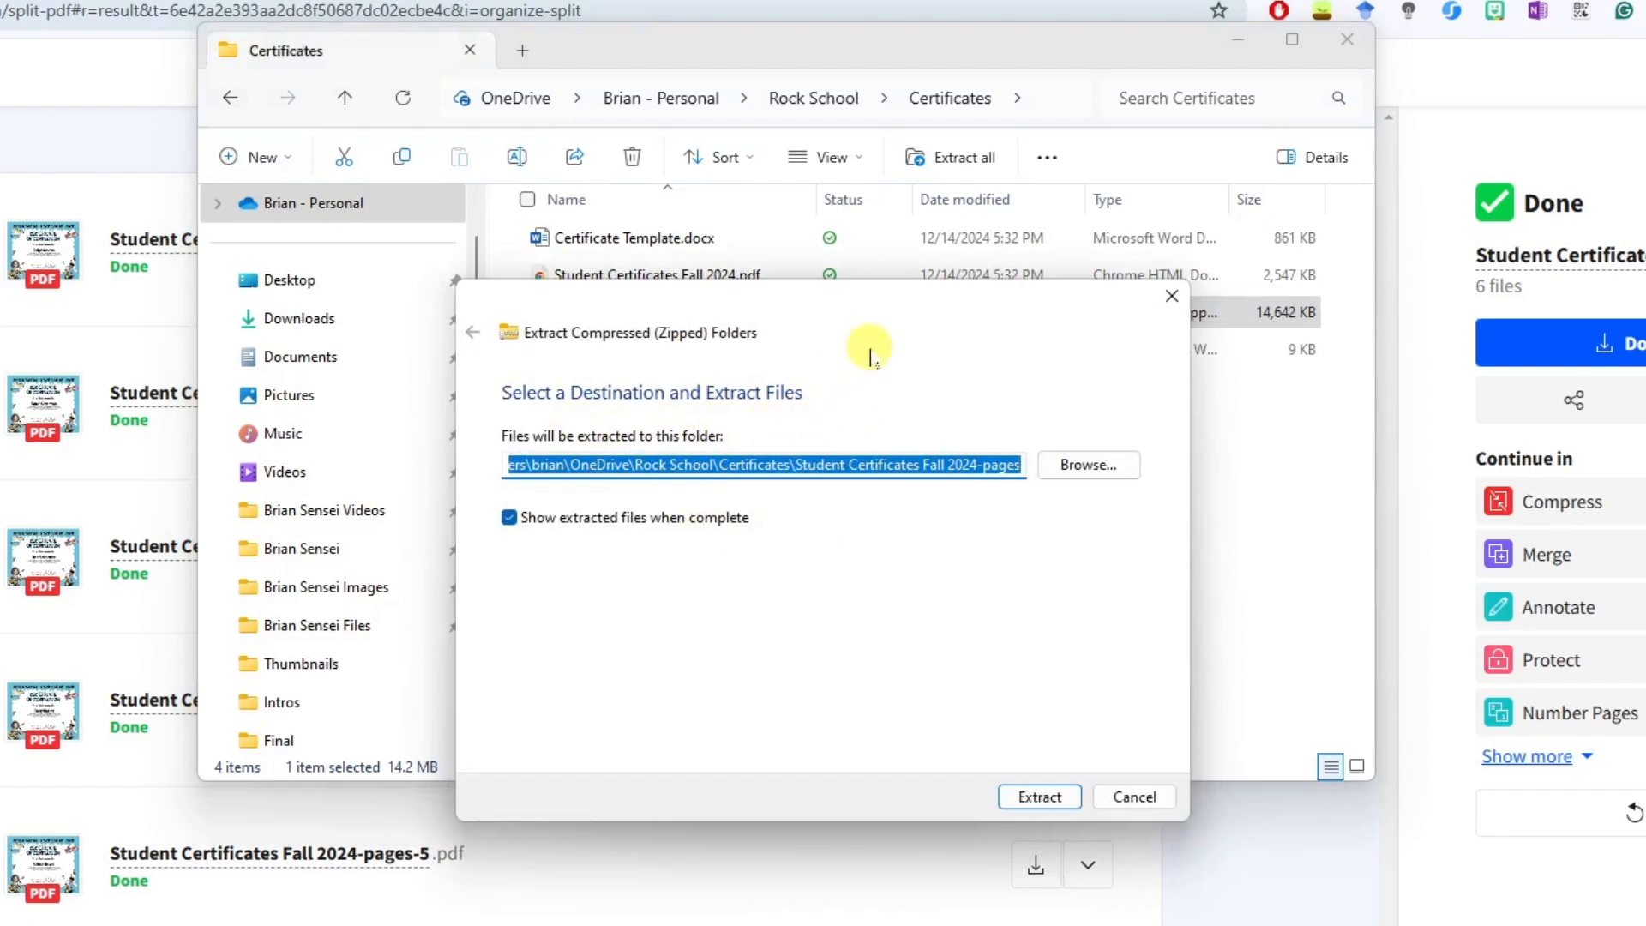
{"action": "mouse_move", "coordinate": [847, 319]}
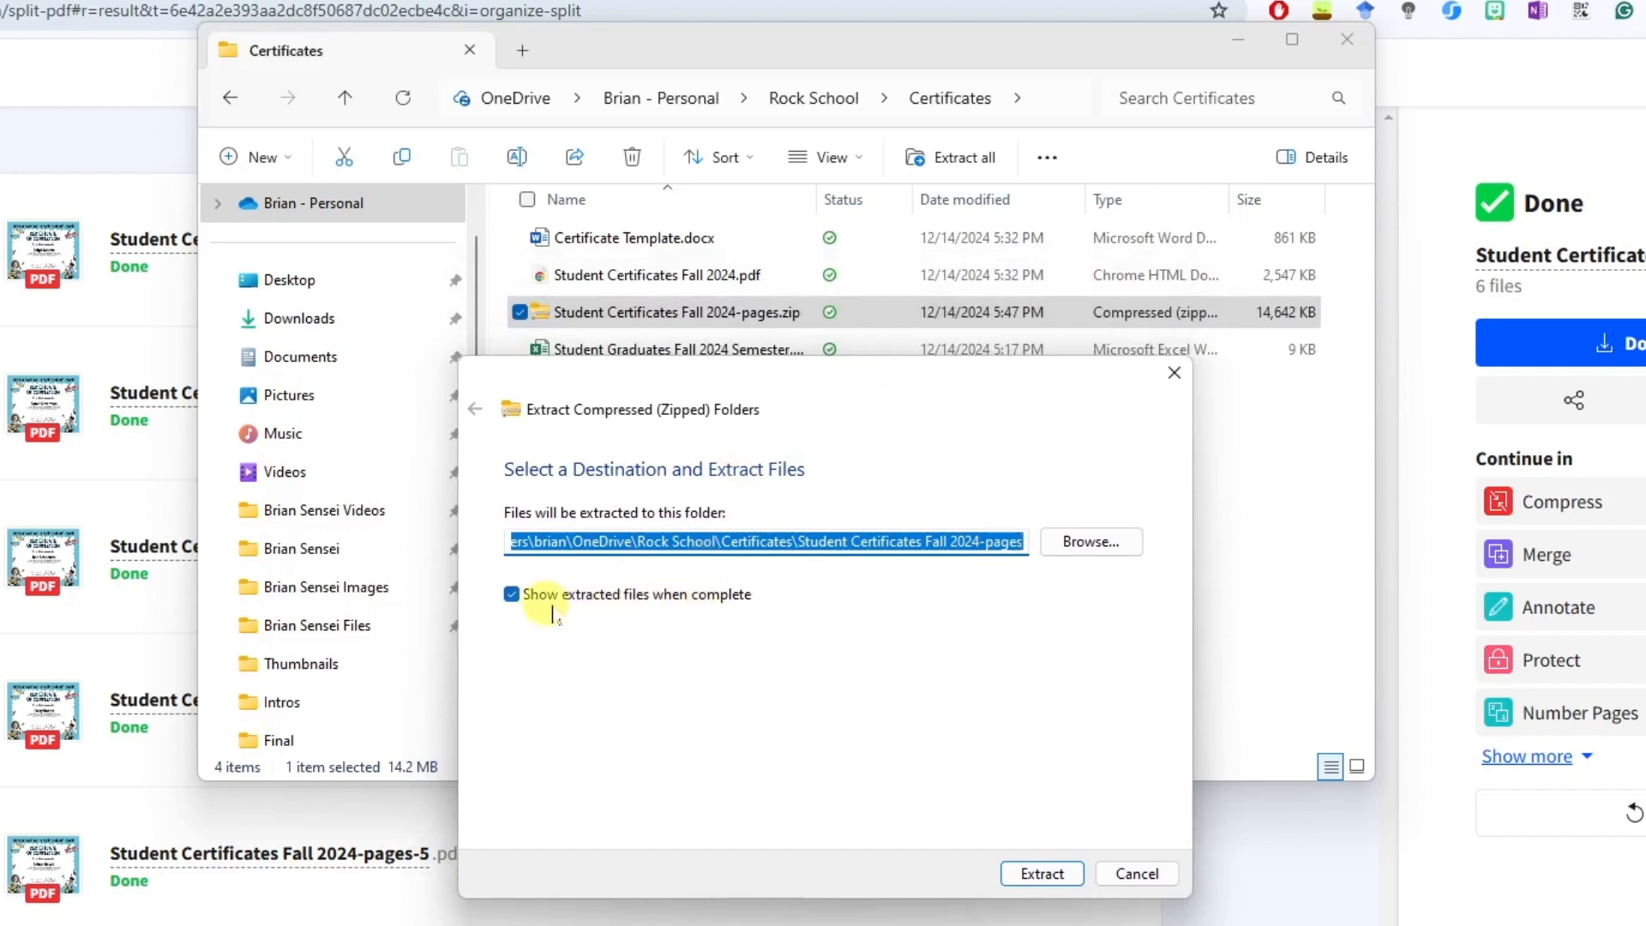
{"action": "mouse_move", "coordinate": [720, 625]}
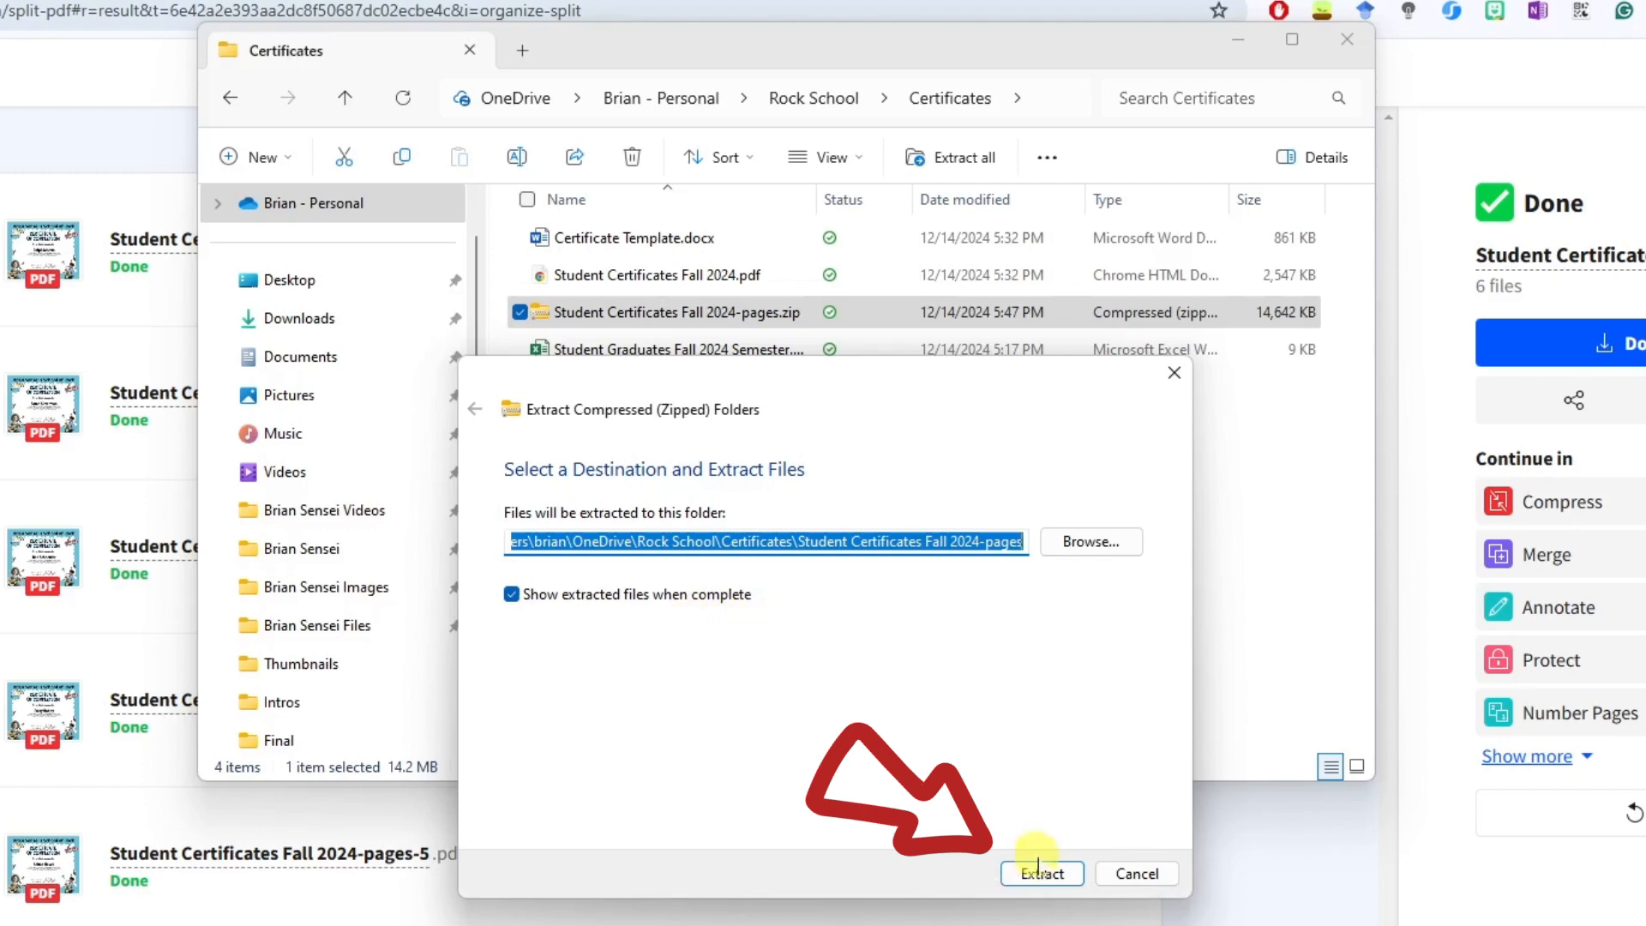
{"action": "left_click", "coordinate": [1042, 872]}
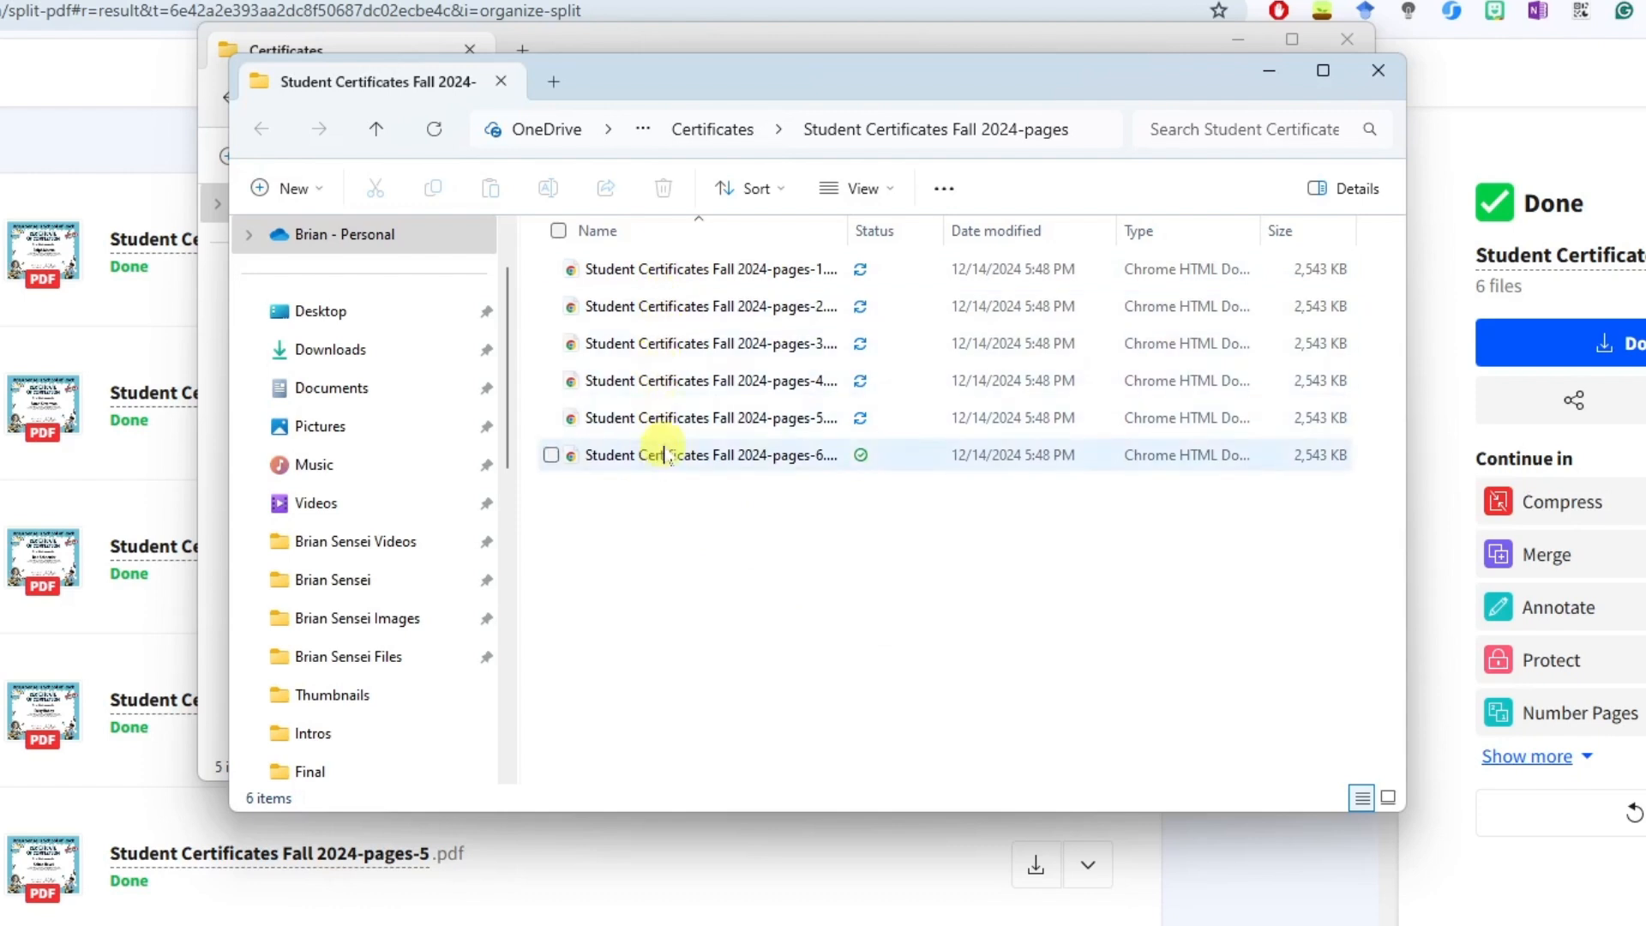
{"action": "mouse_move", "coordinate": [662, 457]}
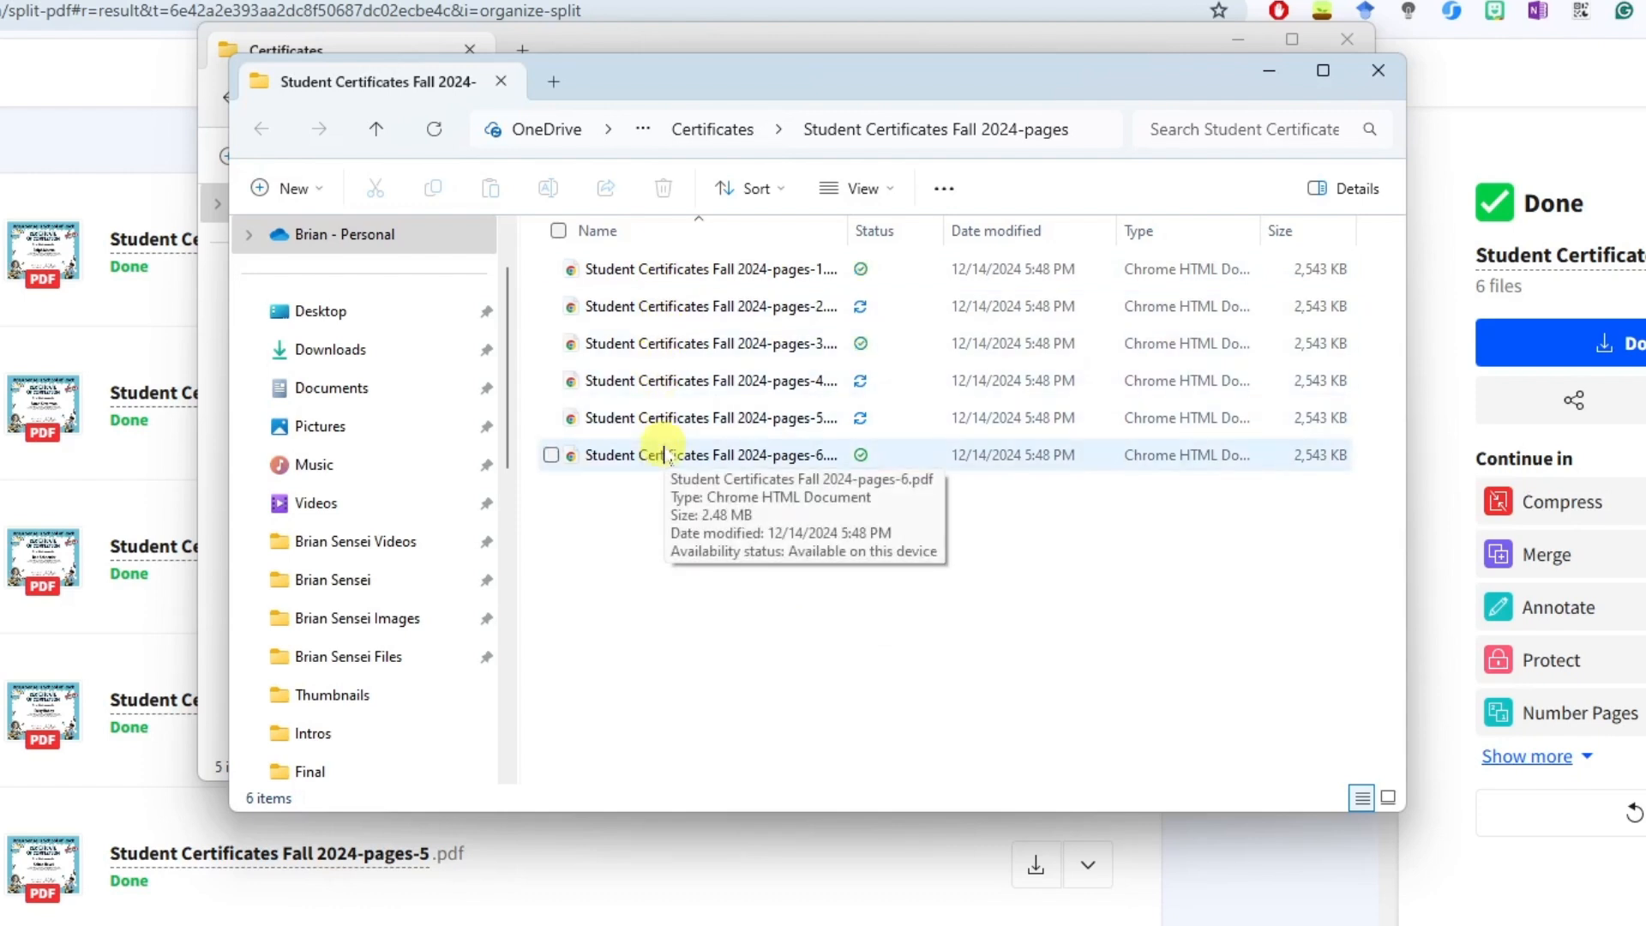
Step: View the extracted folder listing pages-1 to pages-6 PDFs and clear the file selection
{"action": "double_click", "coordinate": [655, 456]}
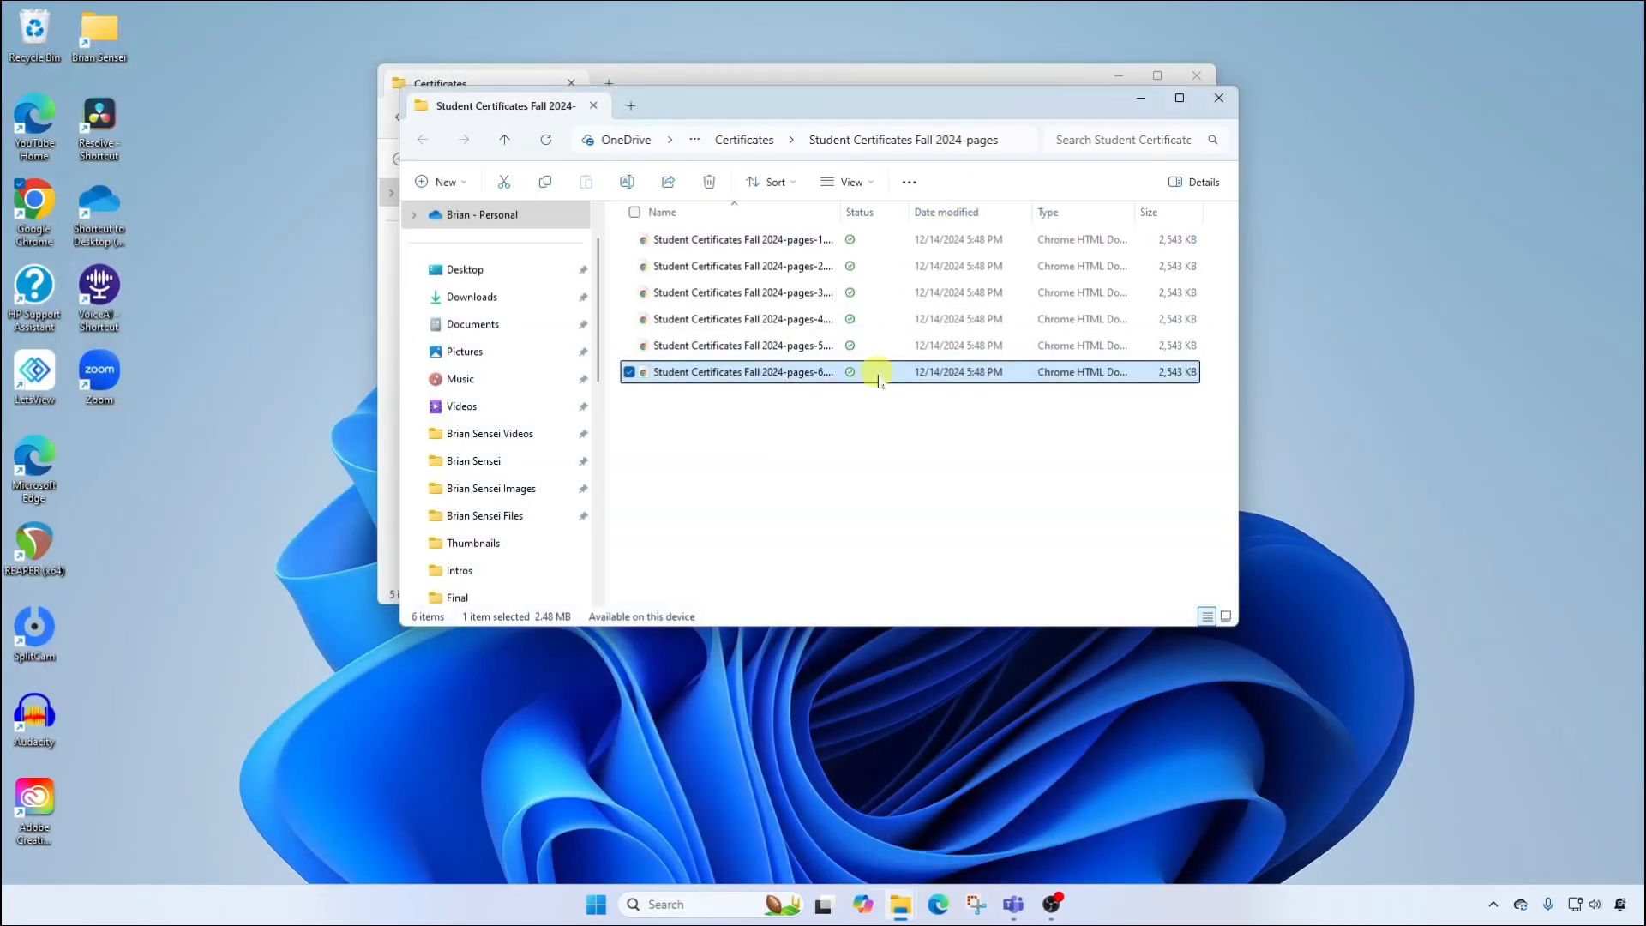
{"action": "left_click", "coordinate": [703, 415]}
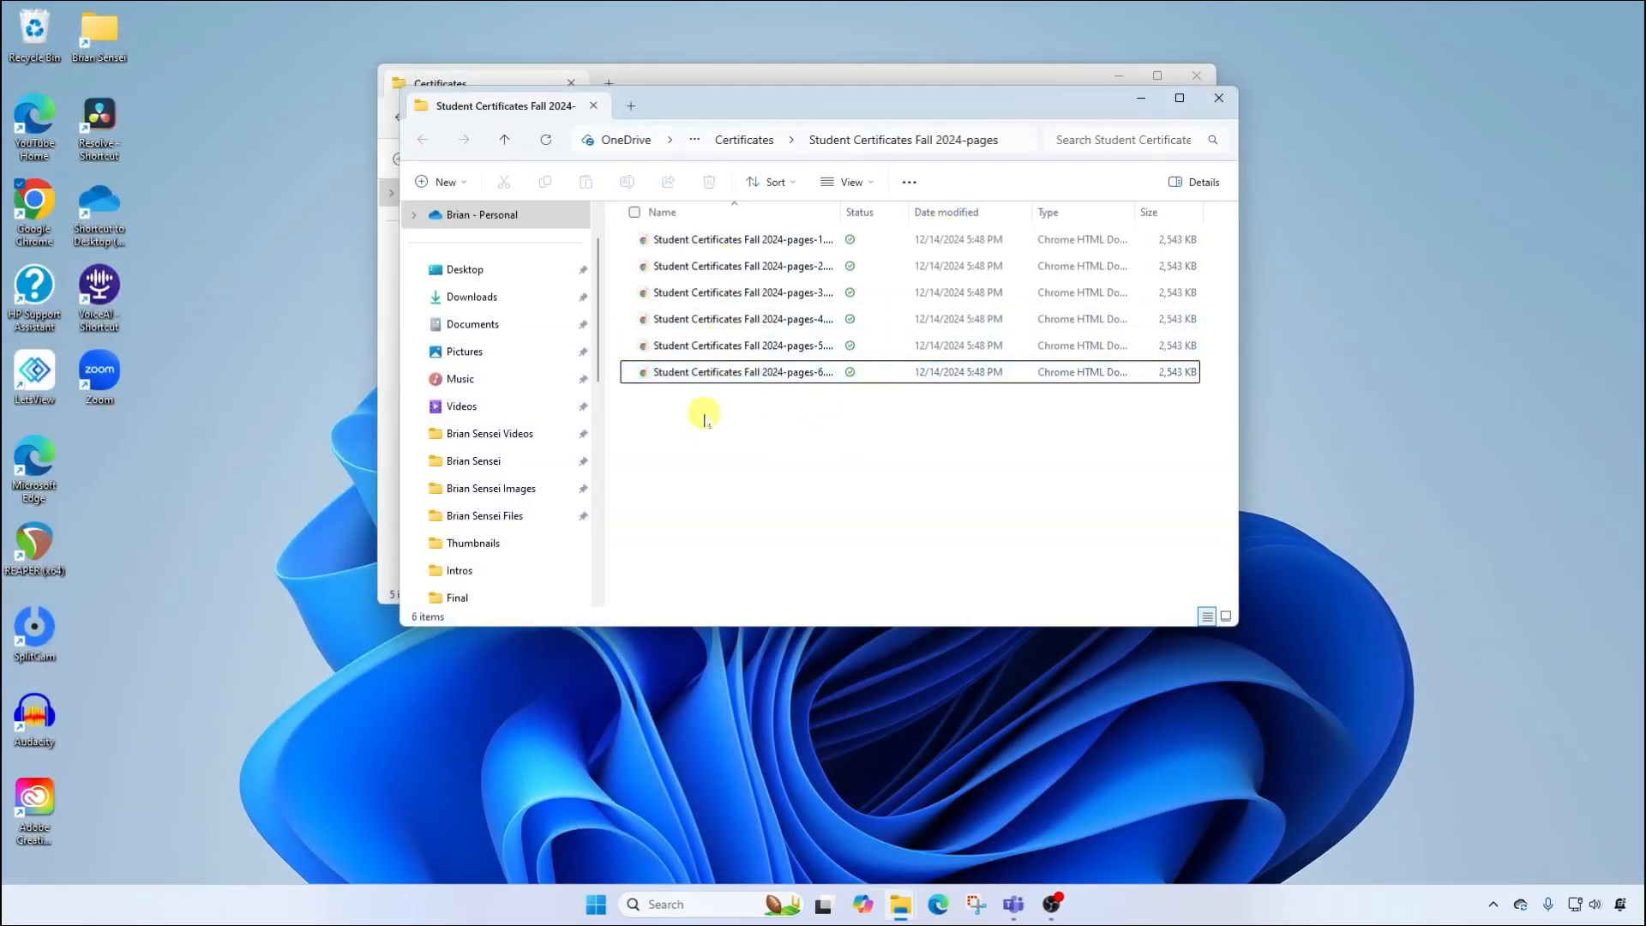